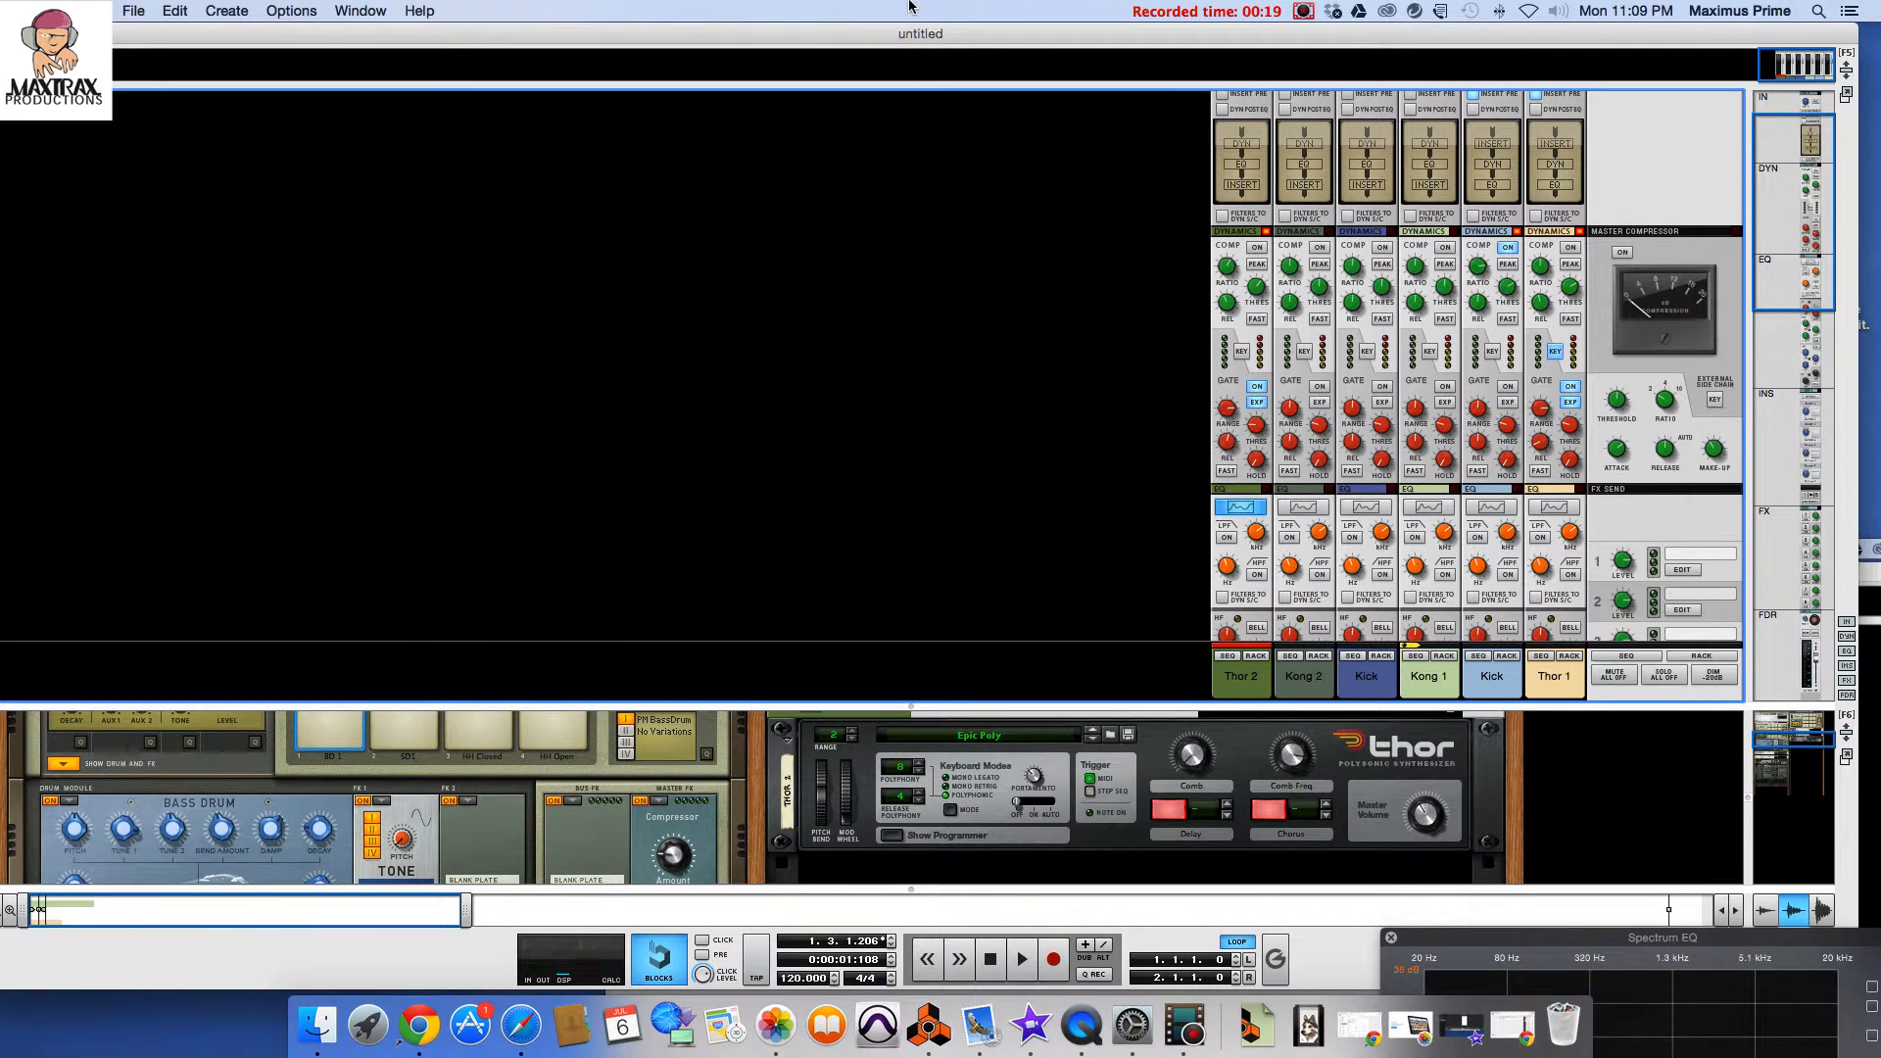
Step: Show the Tool Window from the Window menu to list the utility devices
click(360, 11)
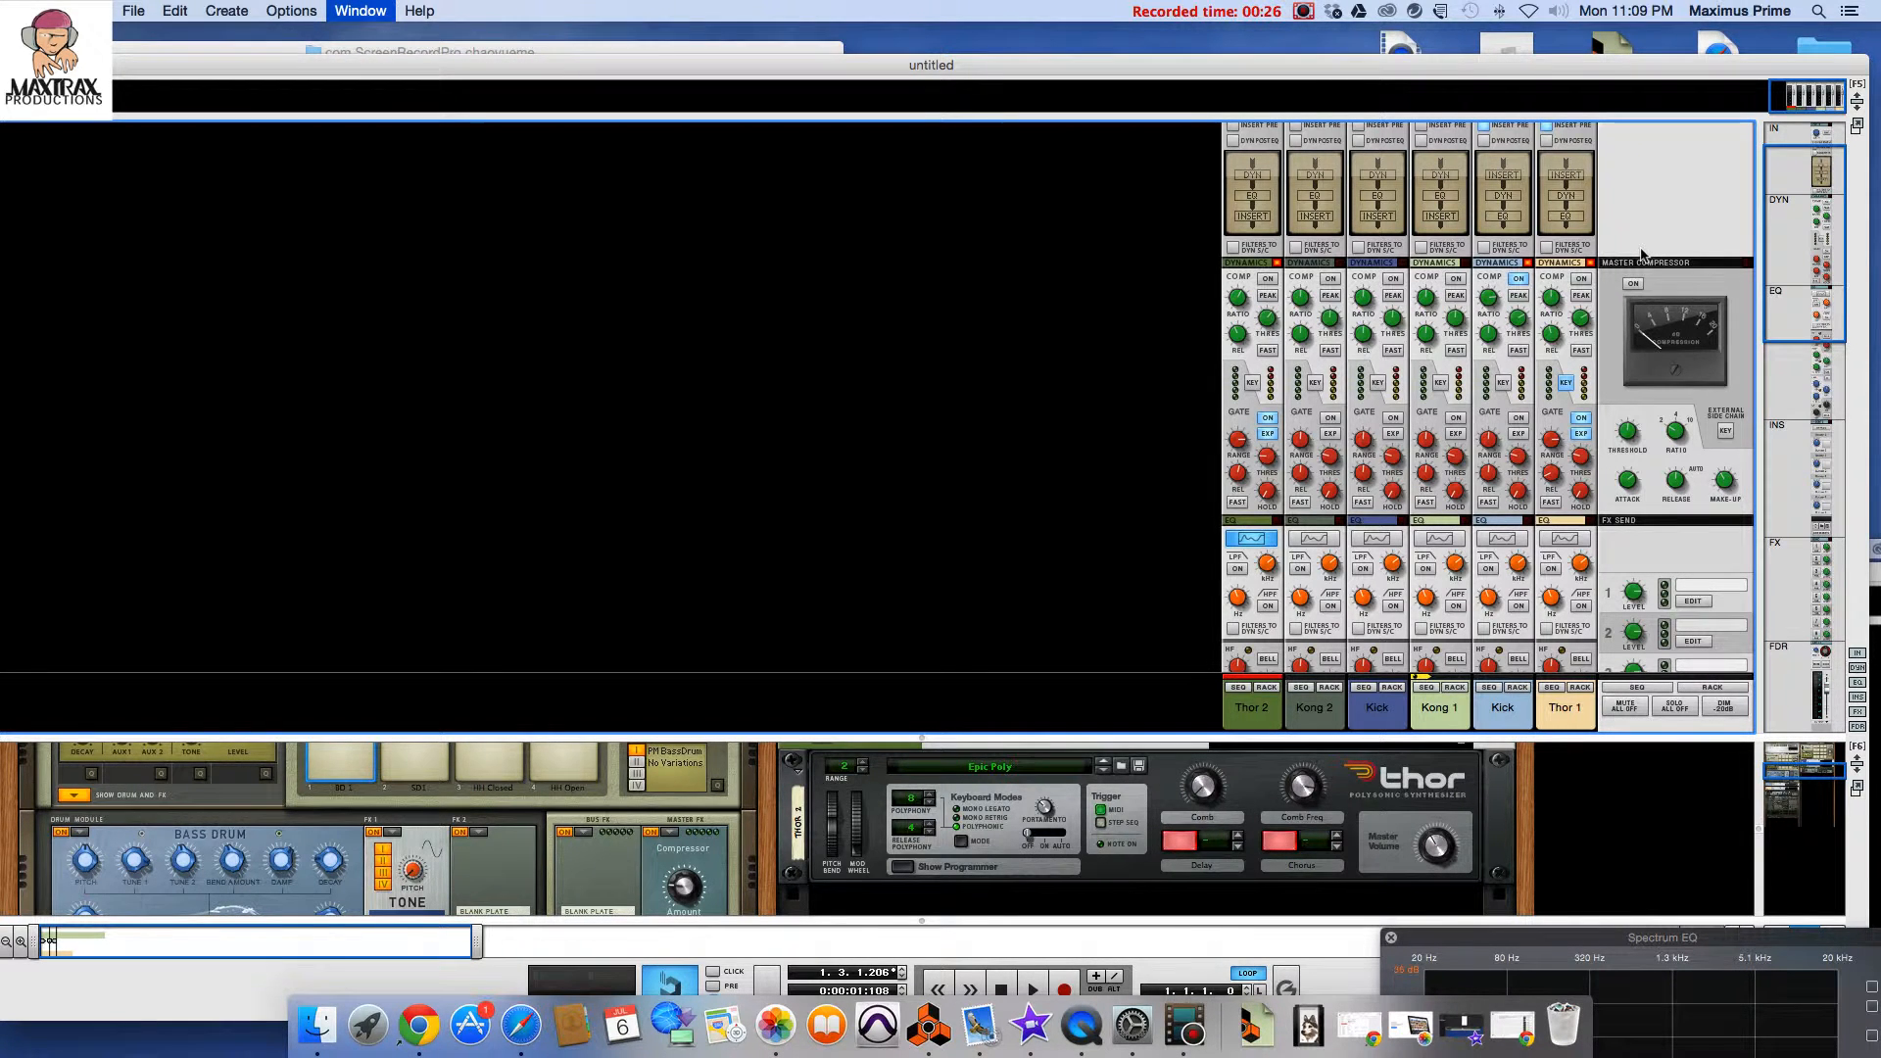
click(359, 11)
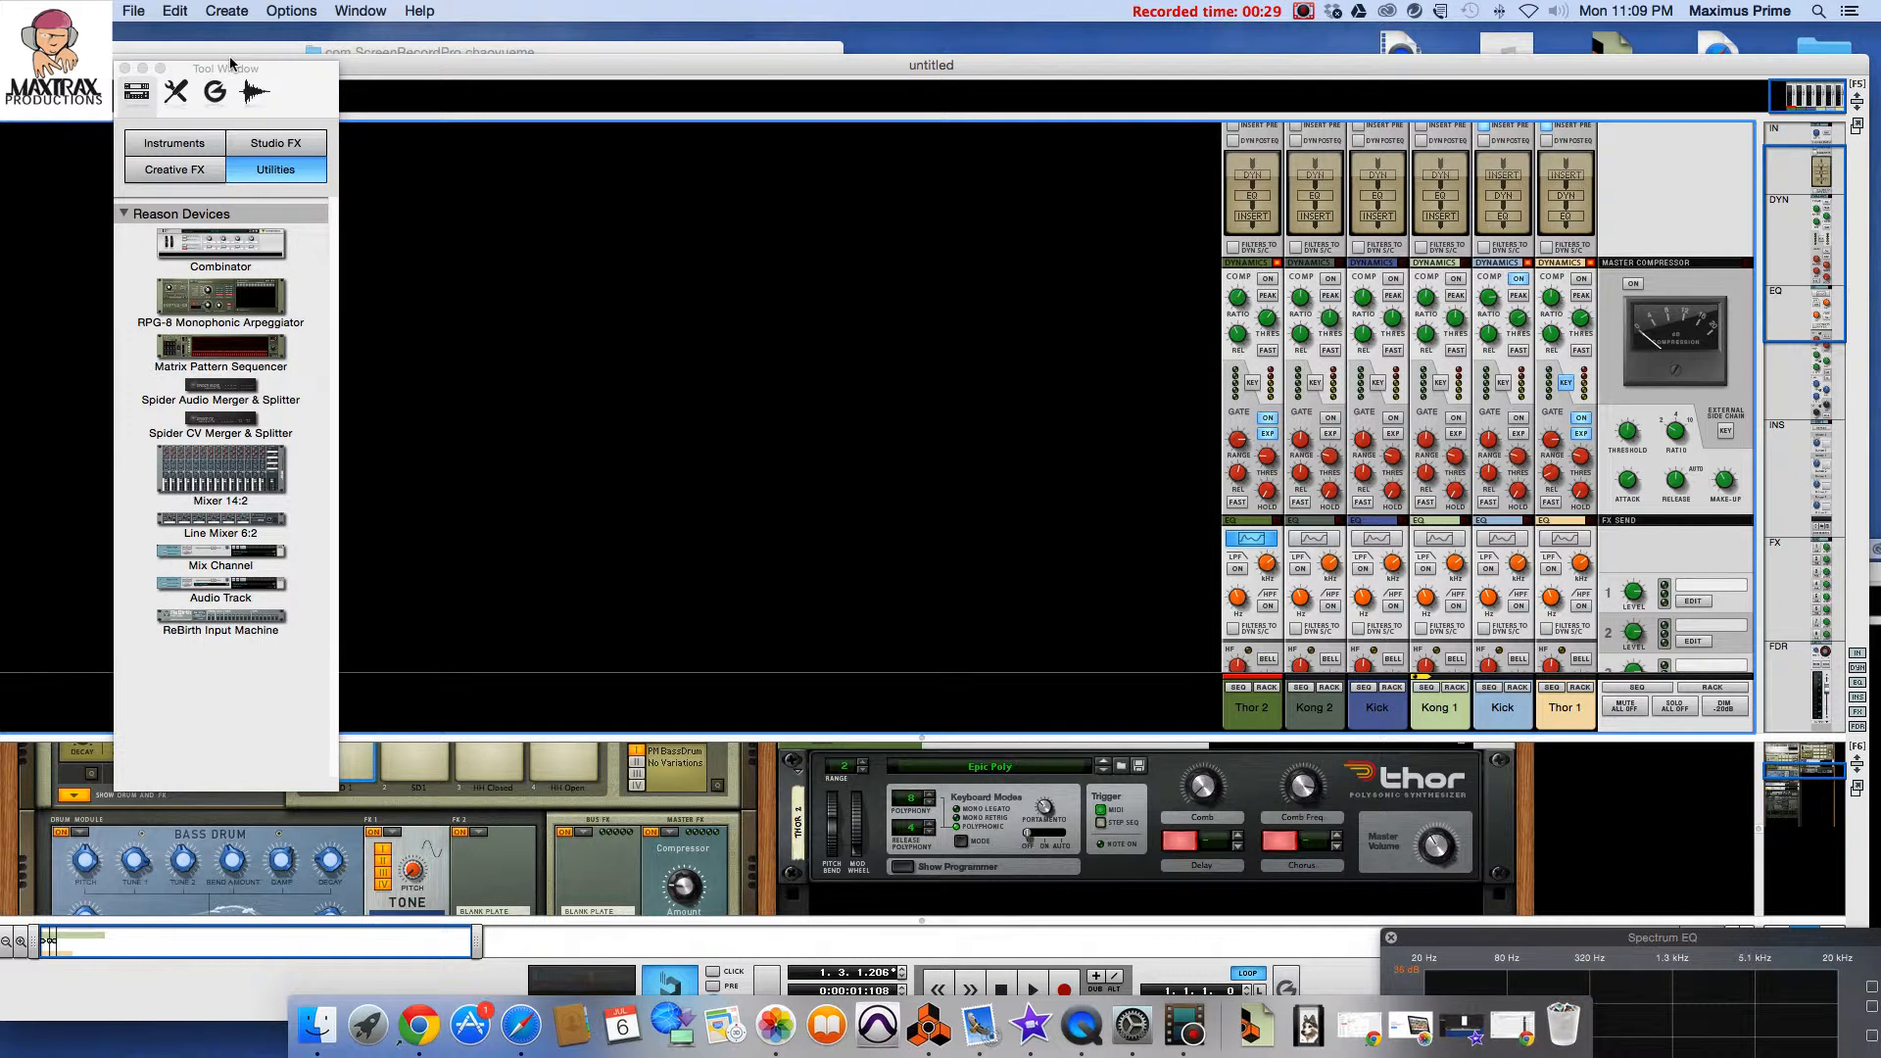
Step: Dock the device browser on the right and select Pitchblende's AutoTheory Harmonic Engine under Instruments
drag(228, 66, 1722, 153)
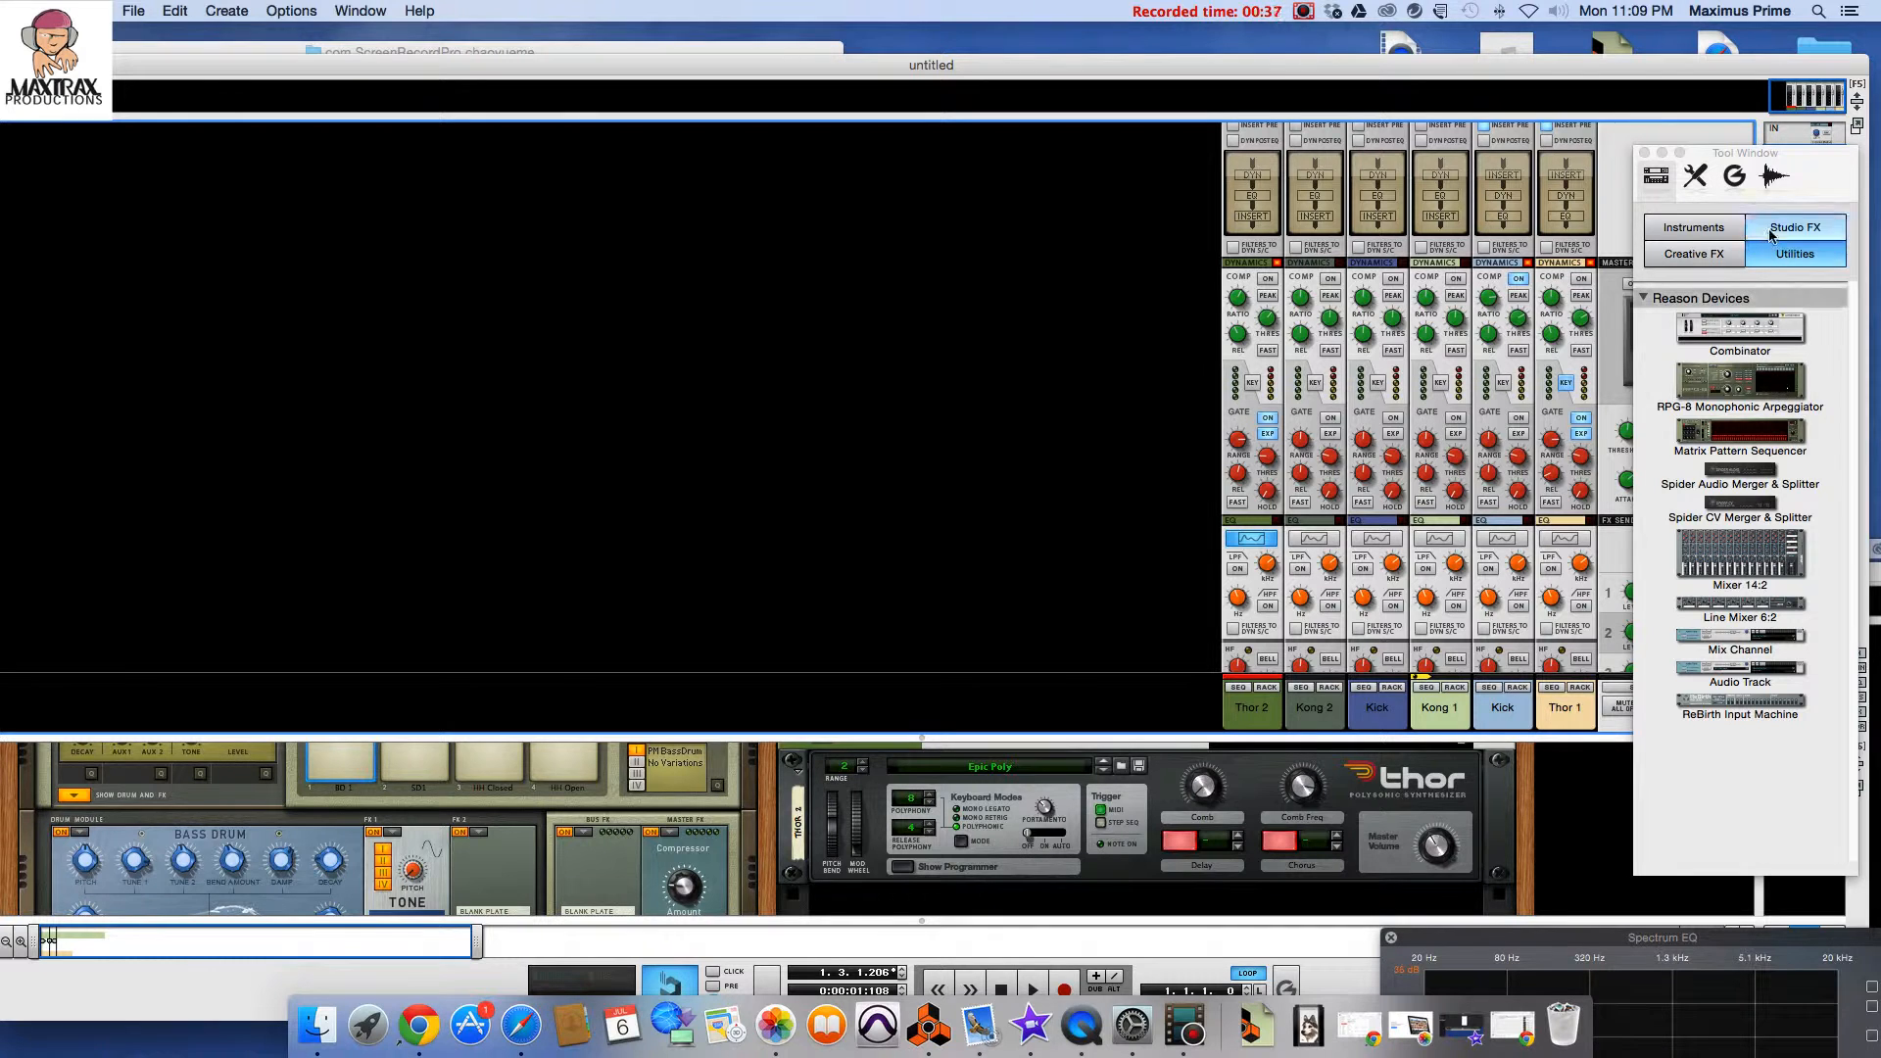
click(1694, 255)
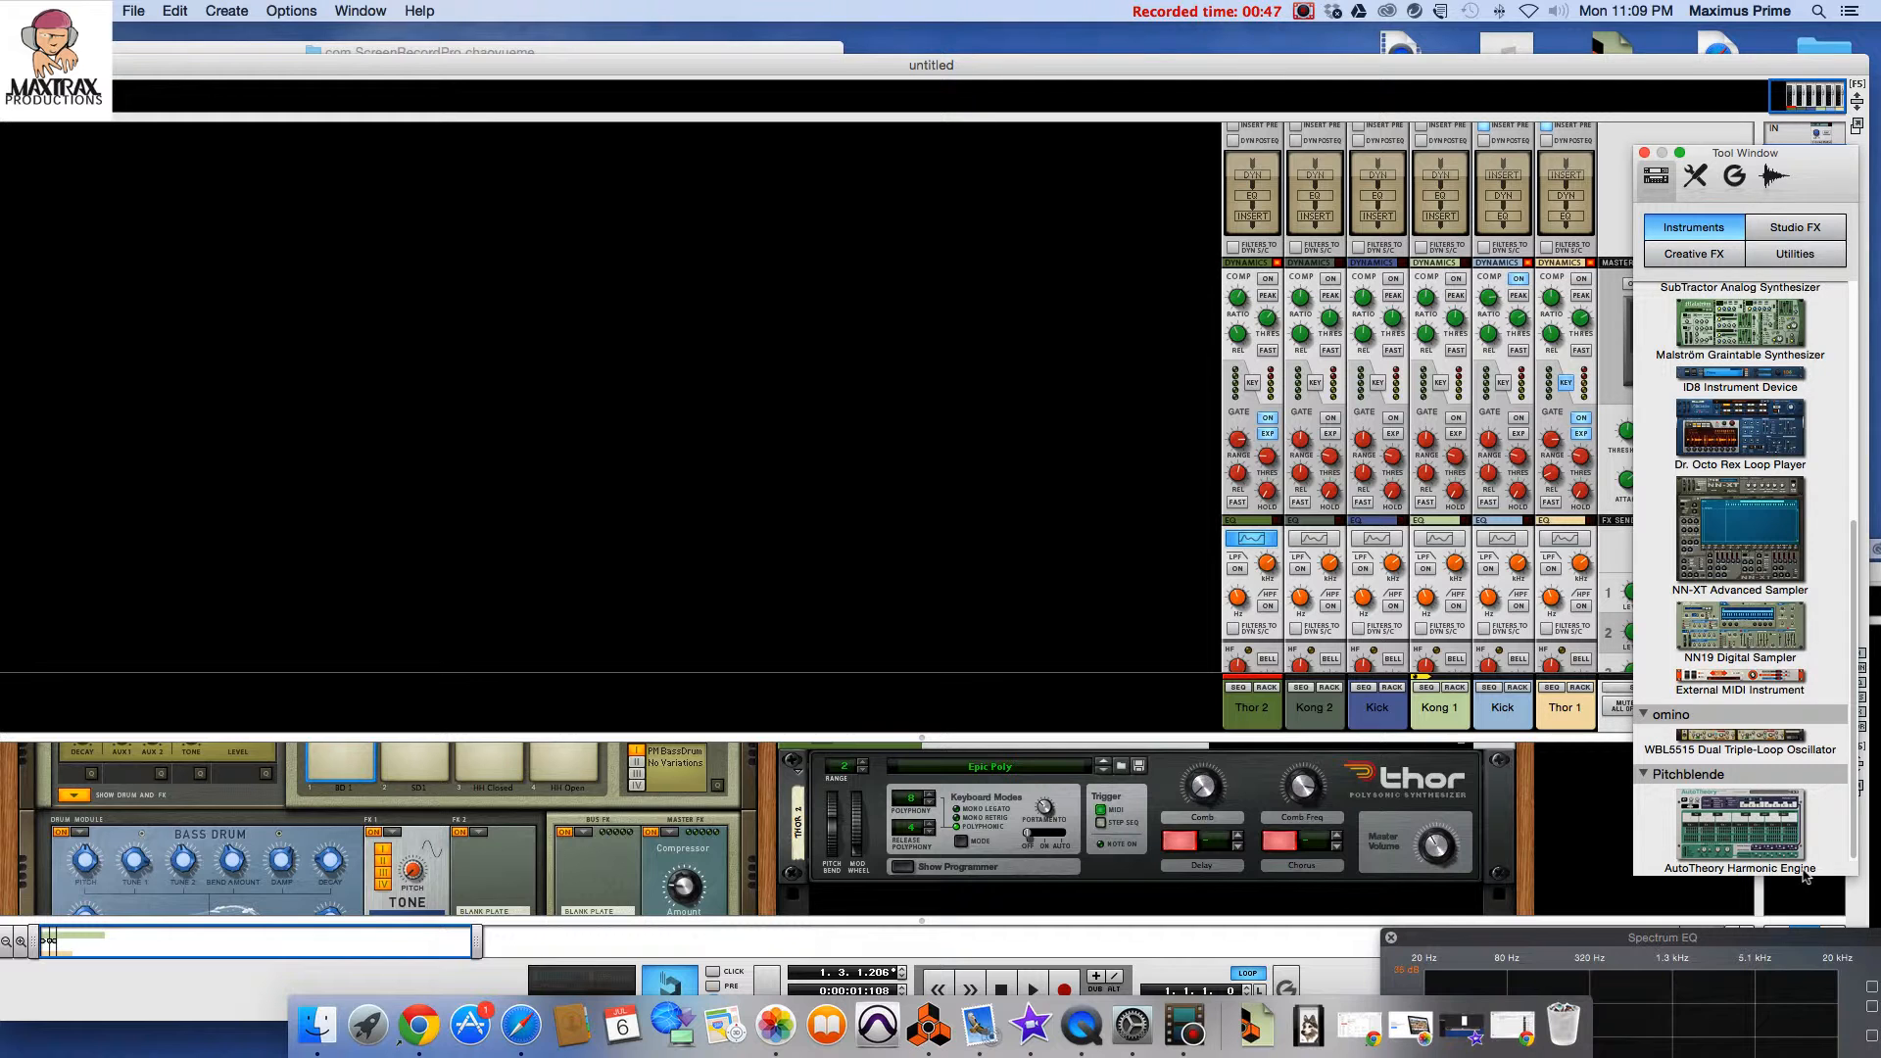
click(1741, 830)
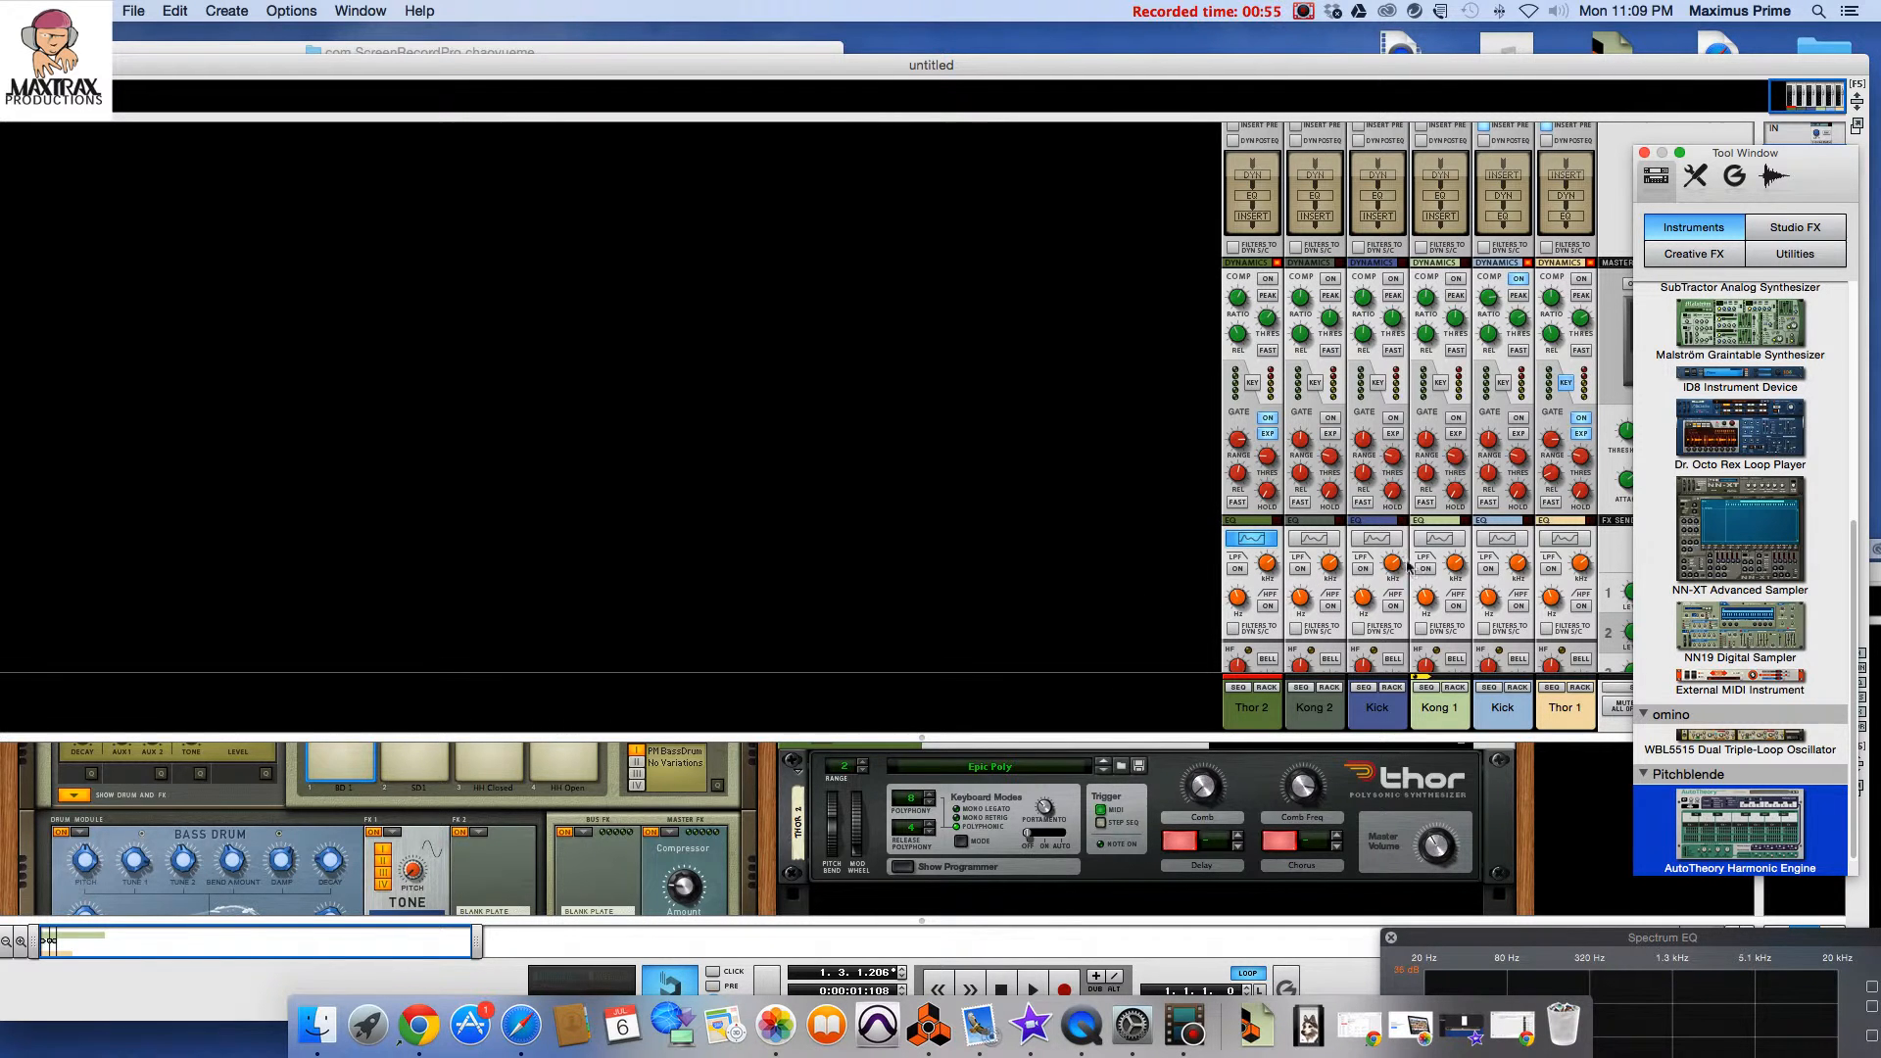
mouse_move(1386, 606)
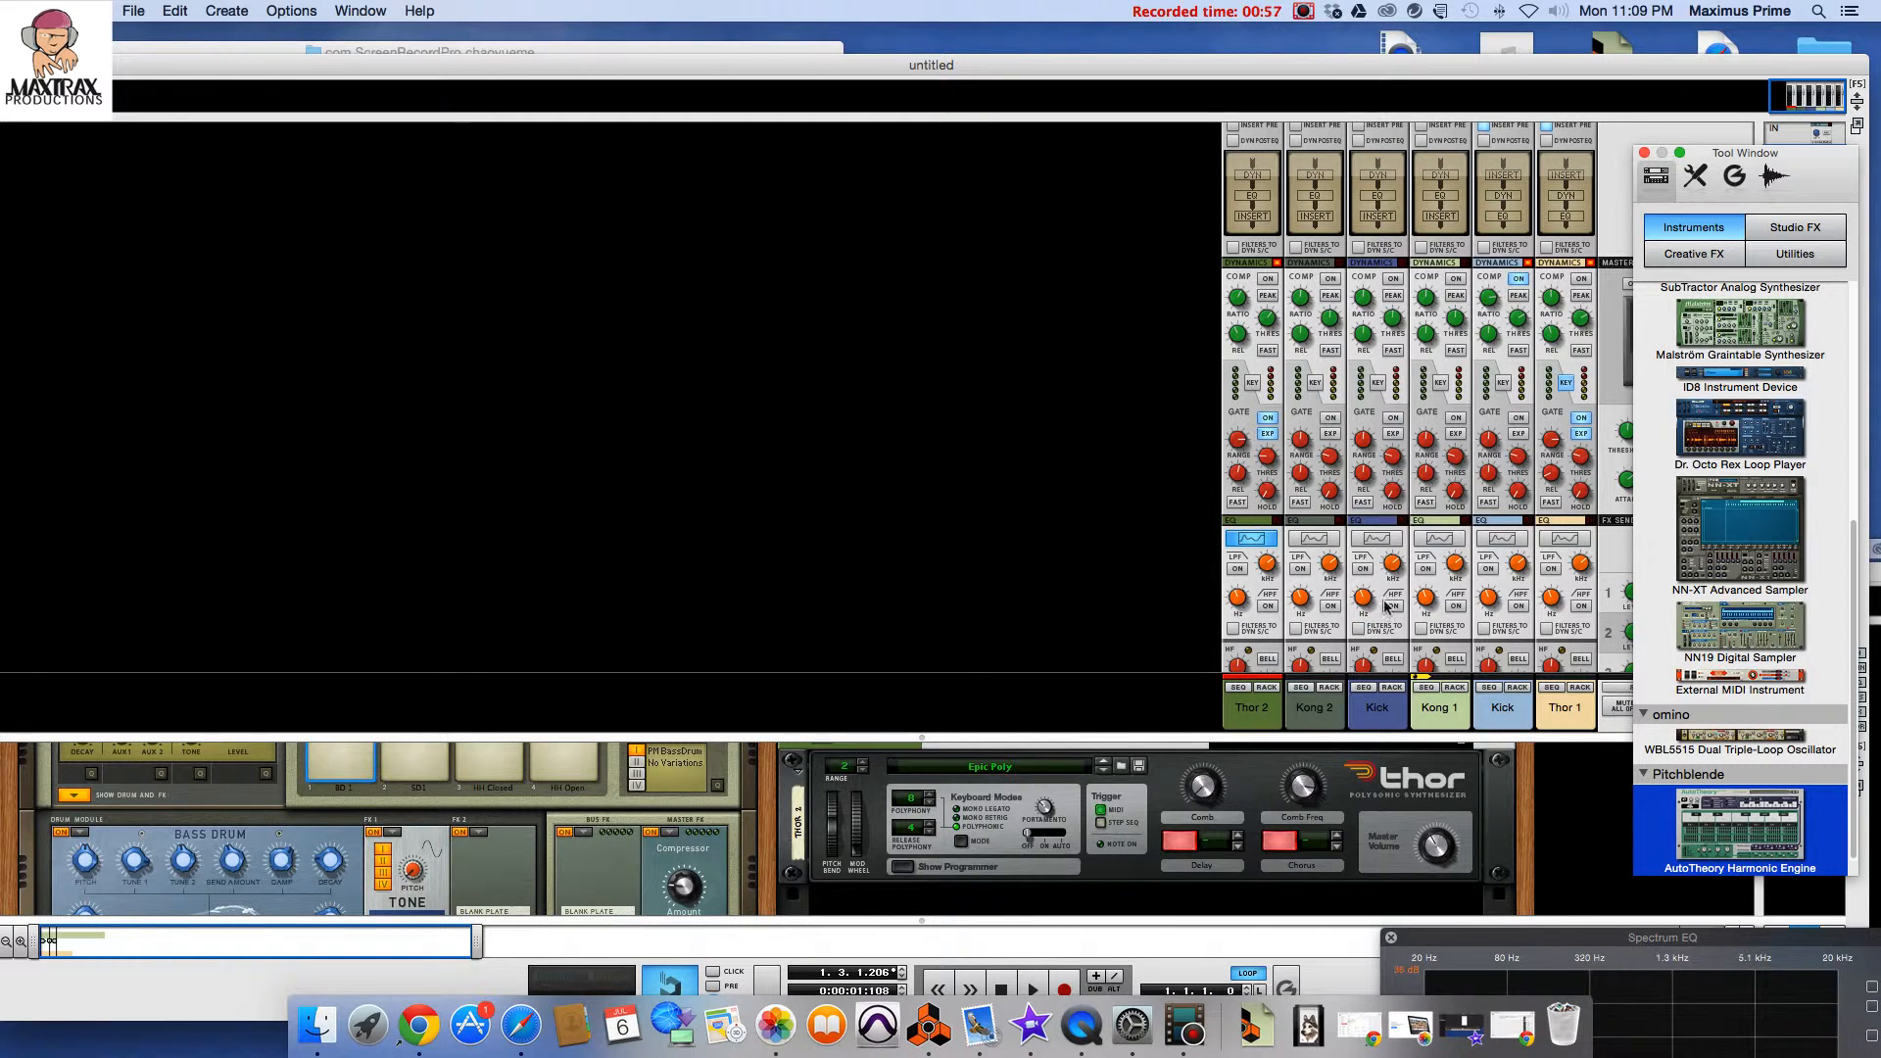
mouse_move(404, 720)
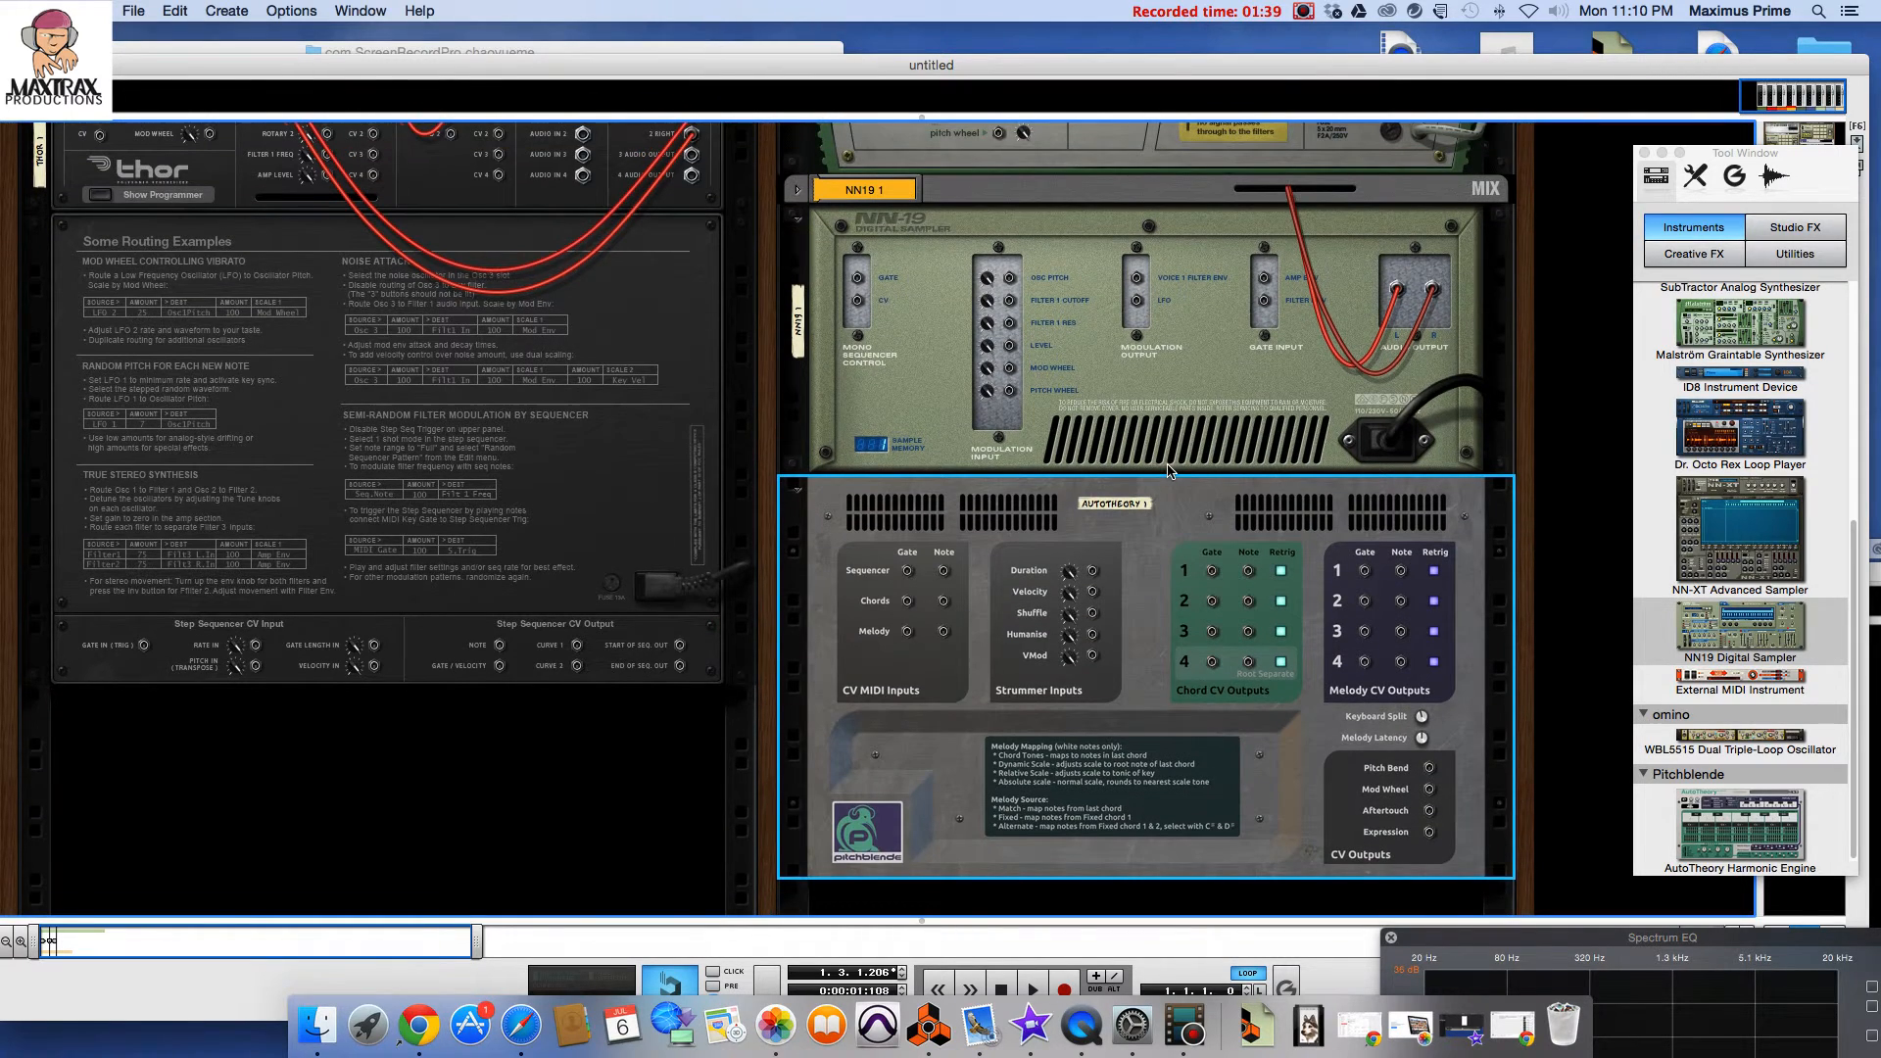
Step: Scroll the rack down to reach the NN19, Malström and NN-XT sequencer inputs
scroll(down, 3)
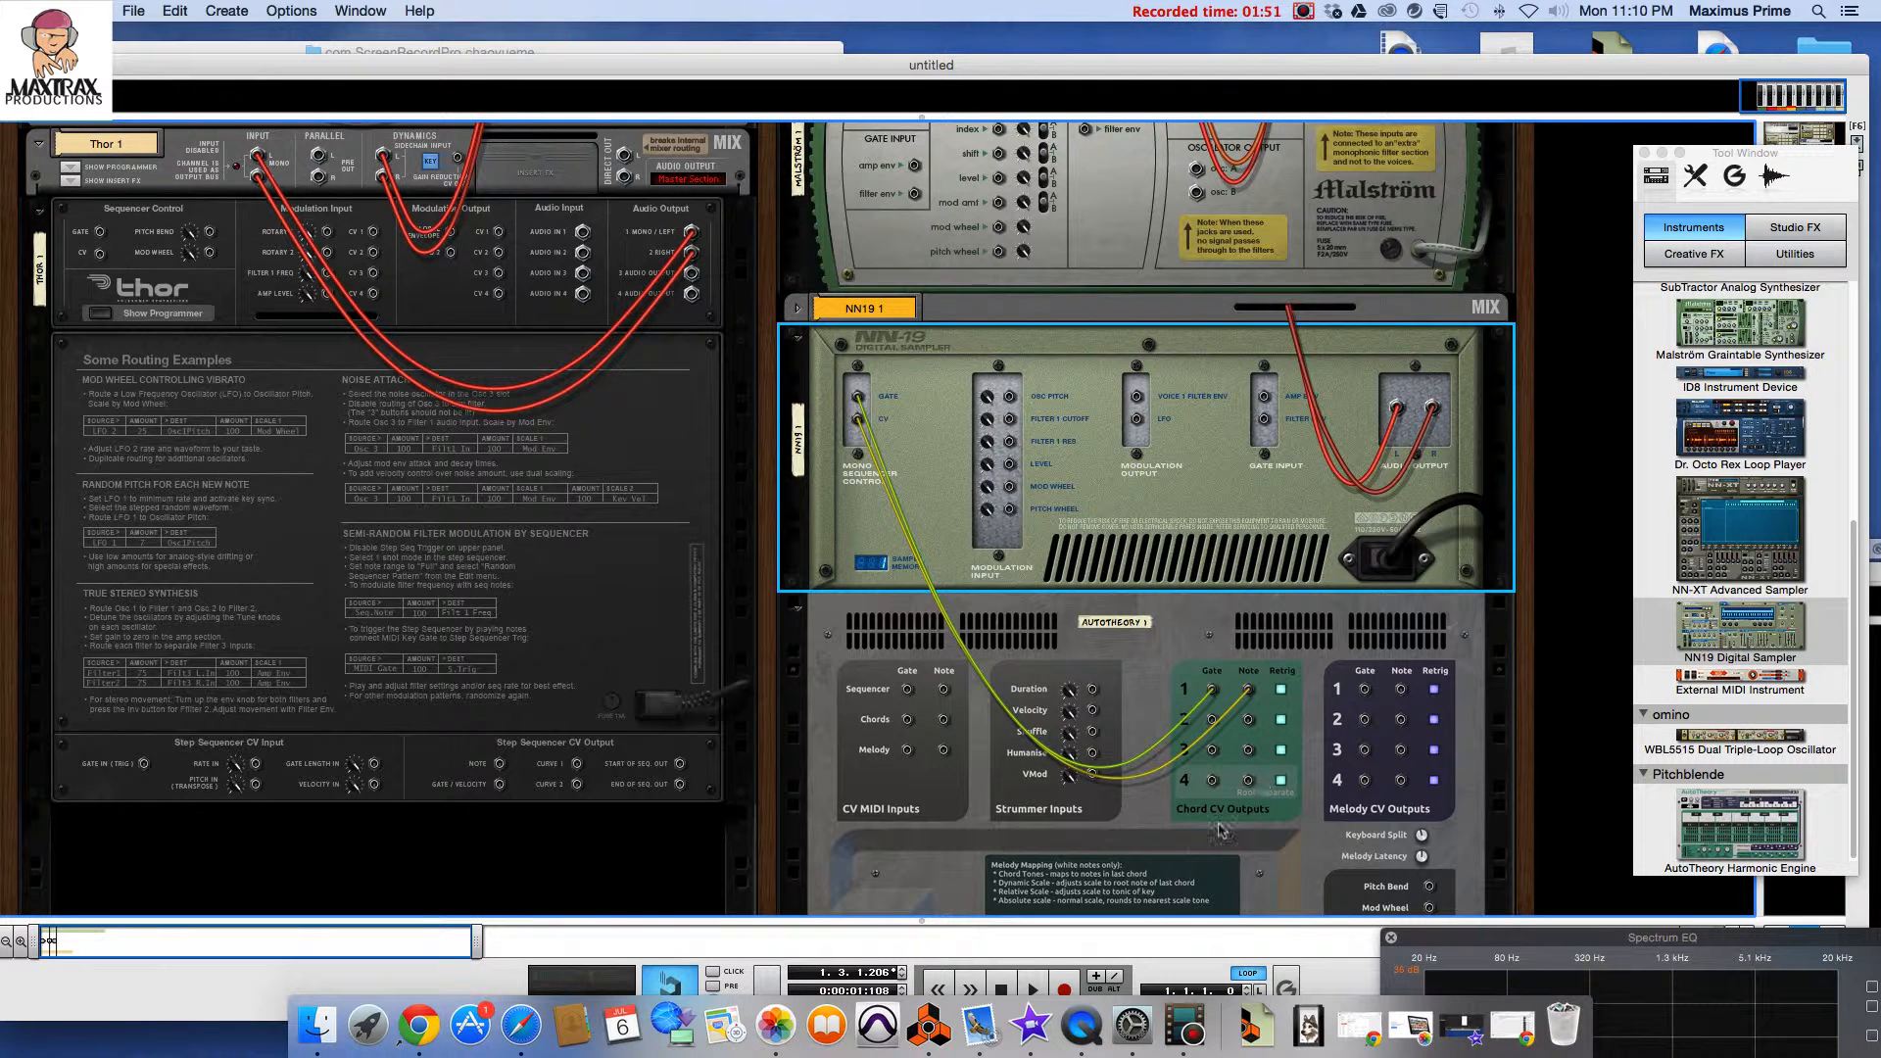
mouse_move(1254, 822)
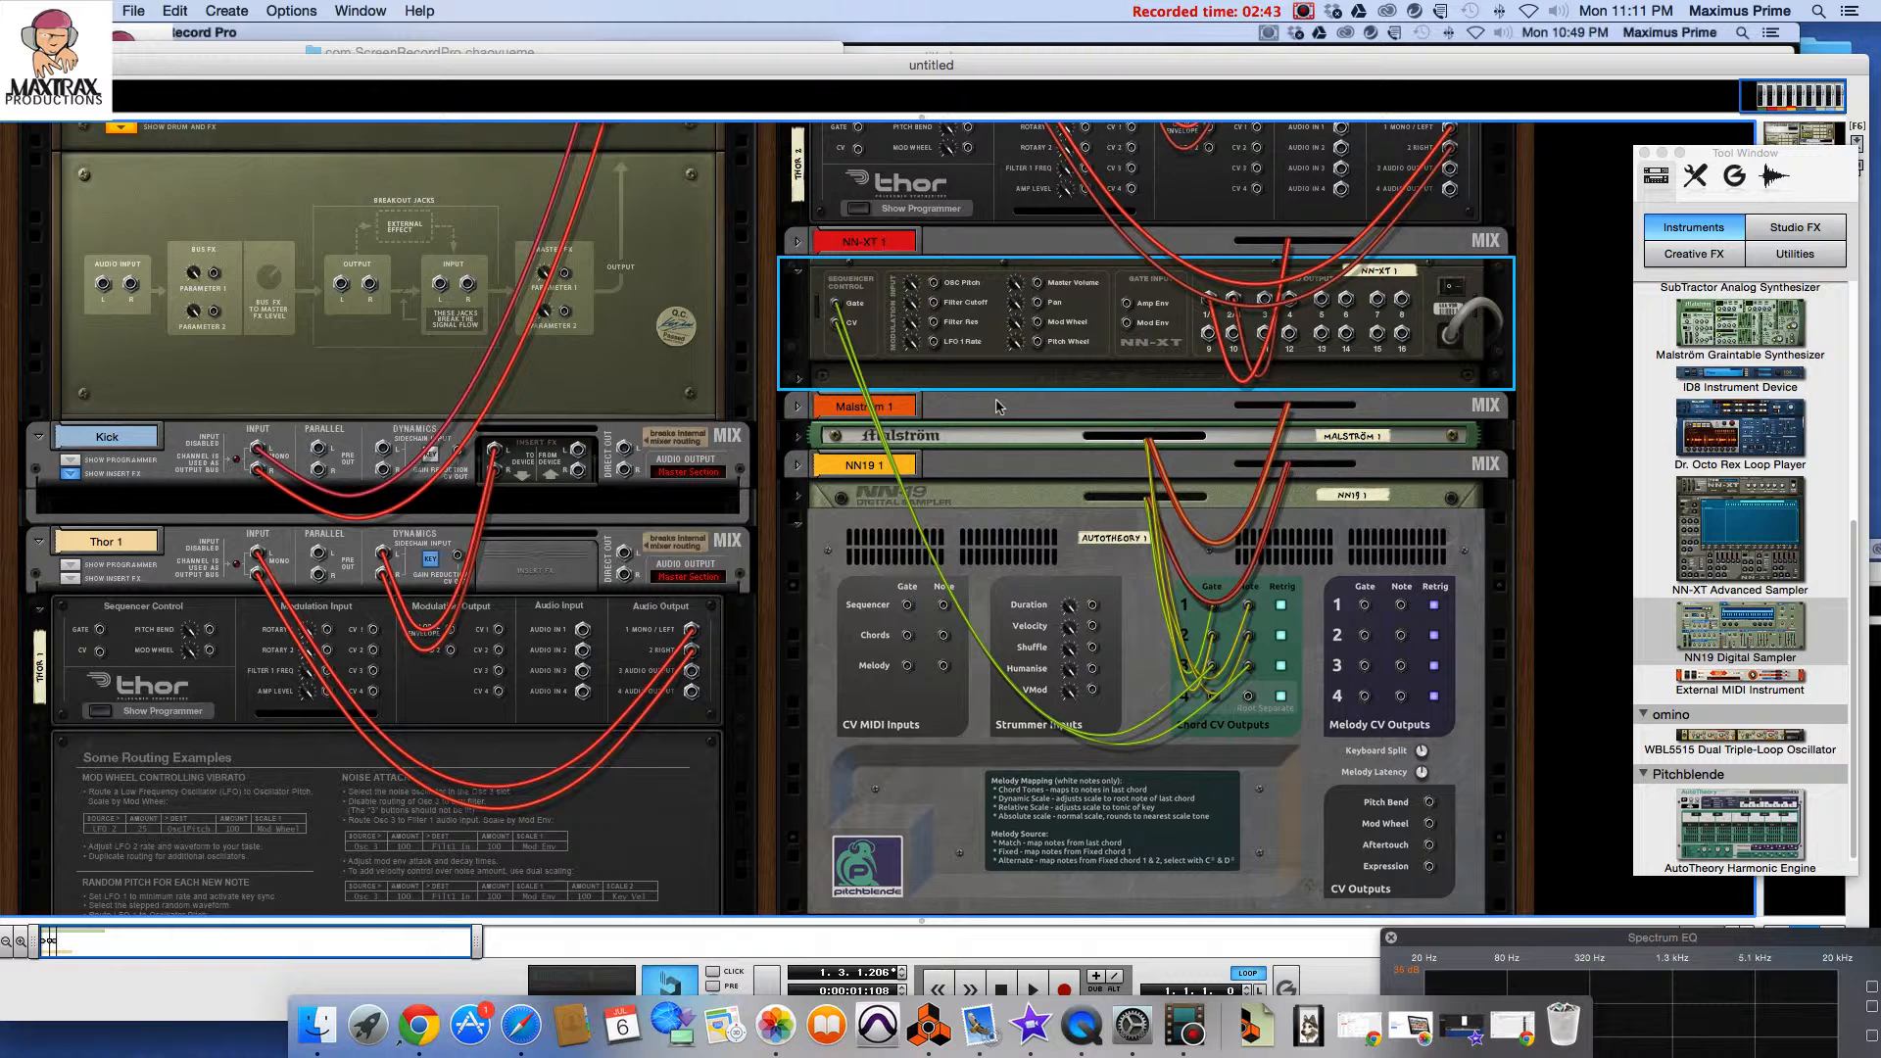
Step: Scroll the rack down toward Thor 1's sequencer control jacks
scroll(down, 3)
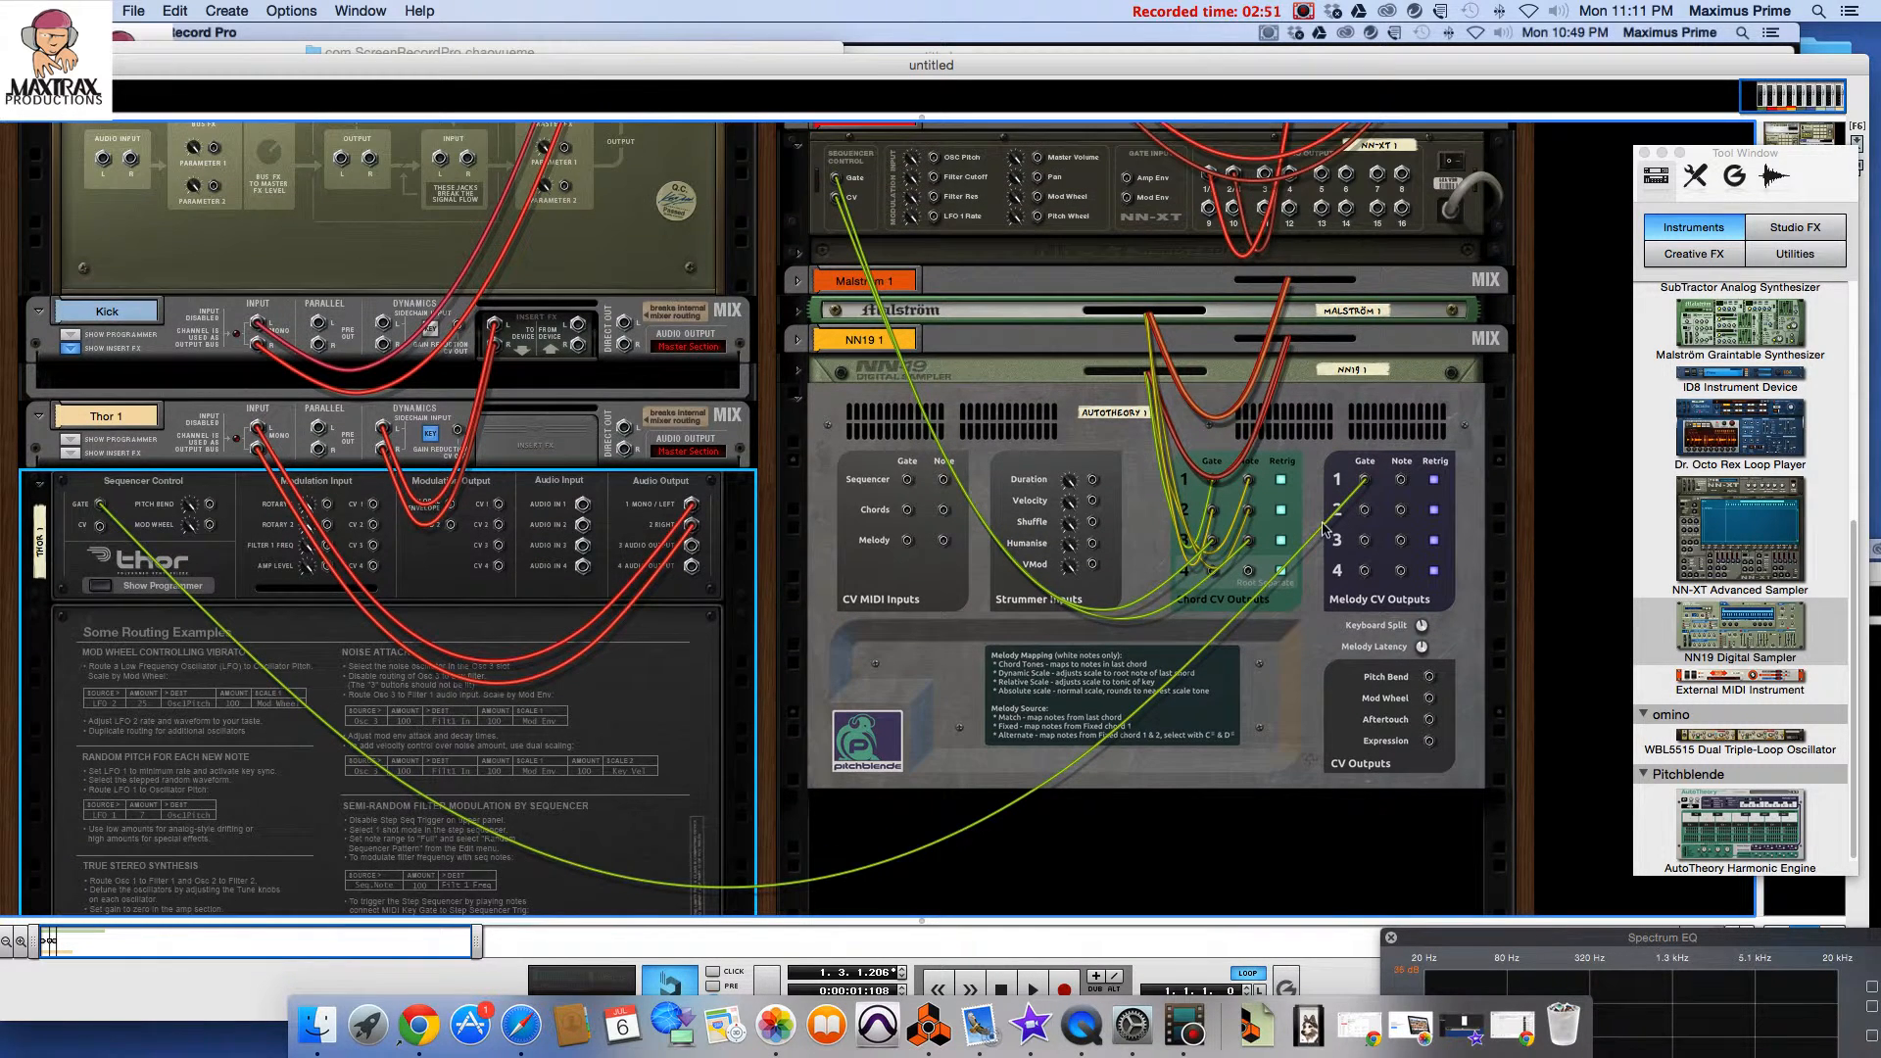
mouse_move(102, 531)
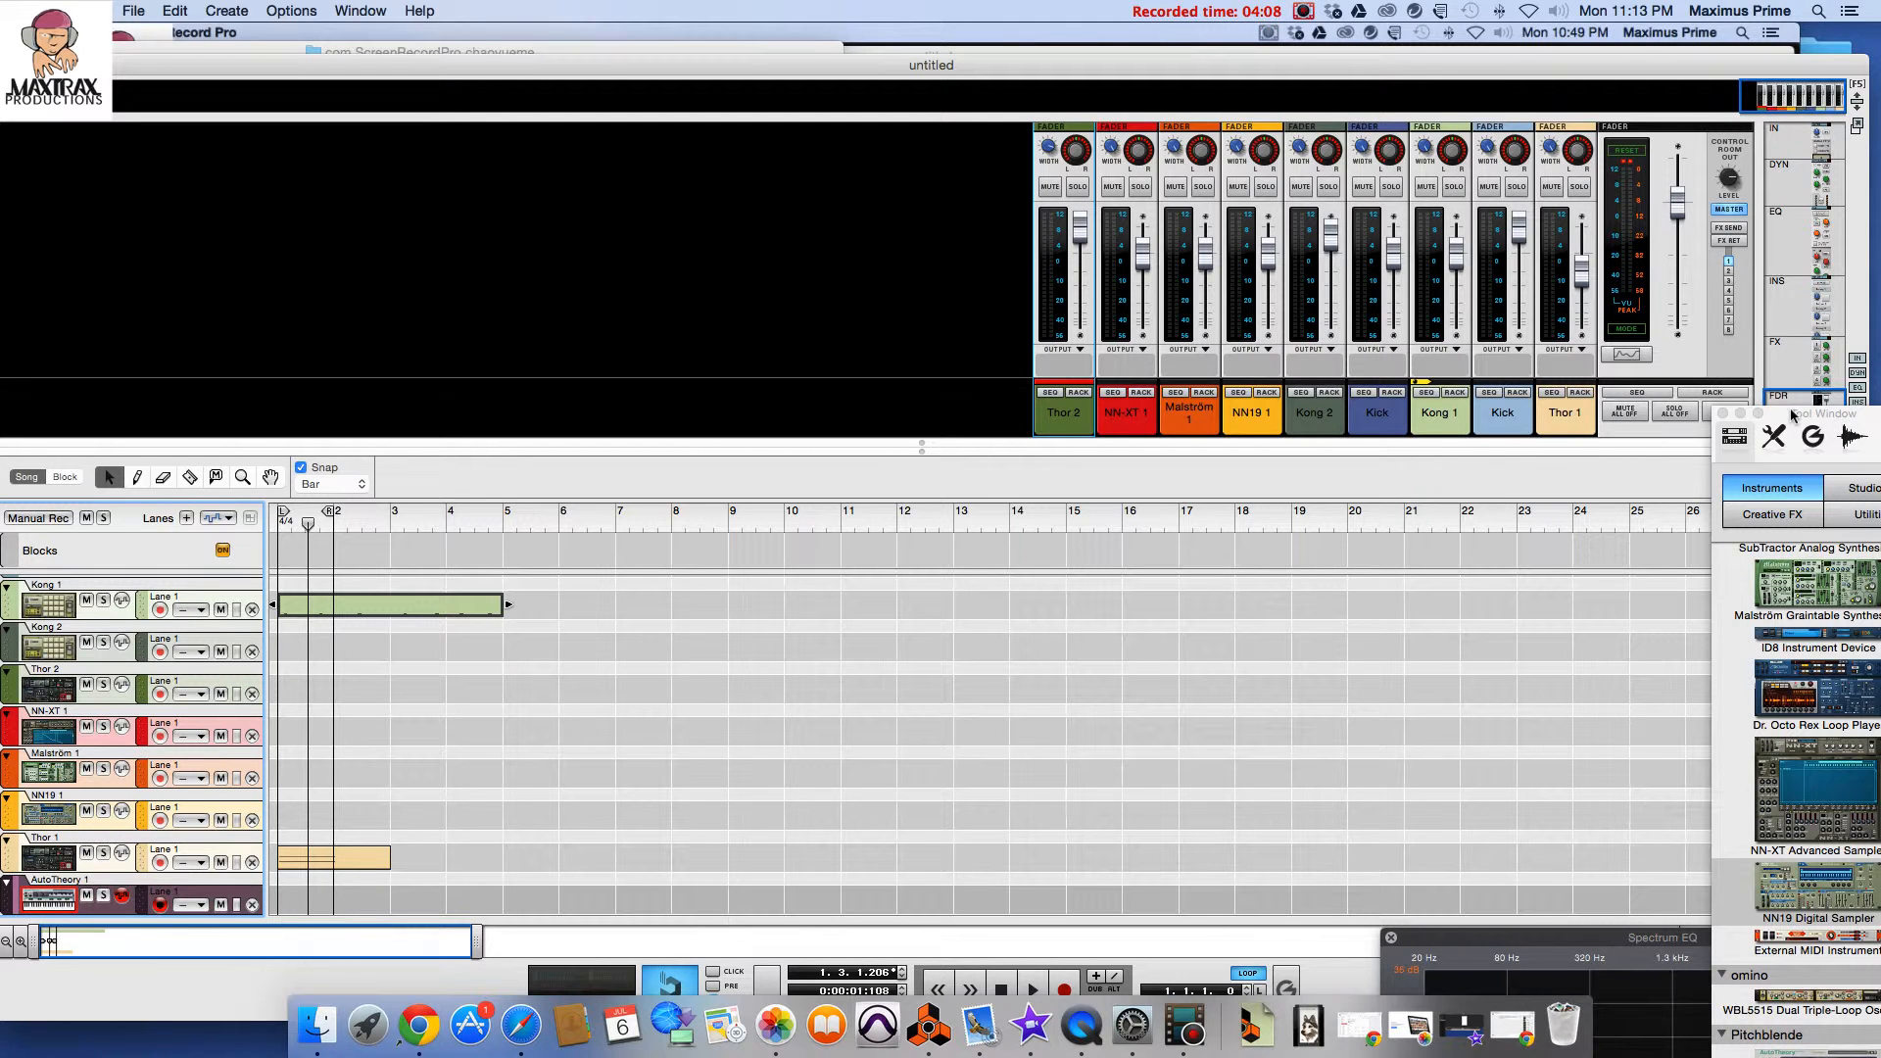
mouse_move(1679, 360)
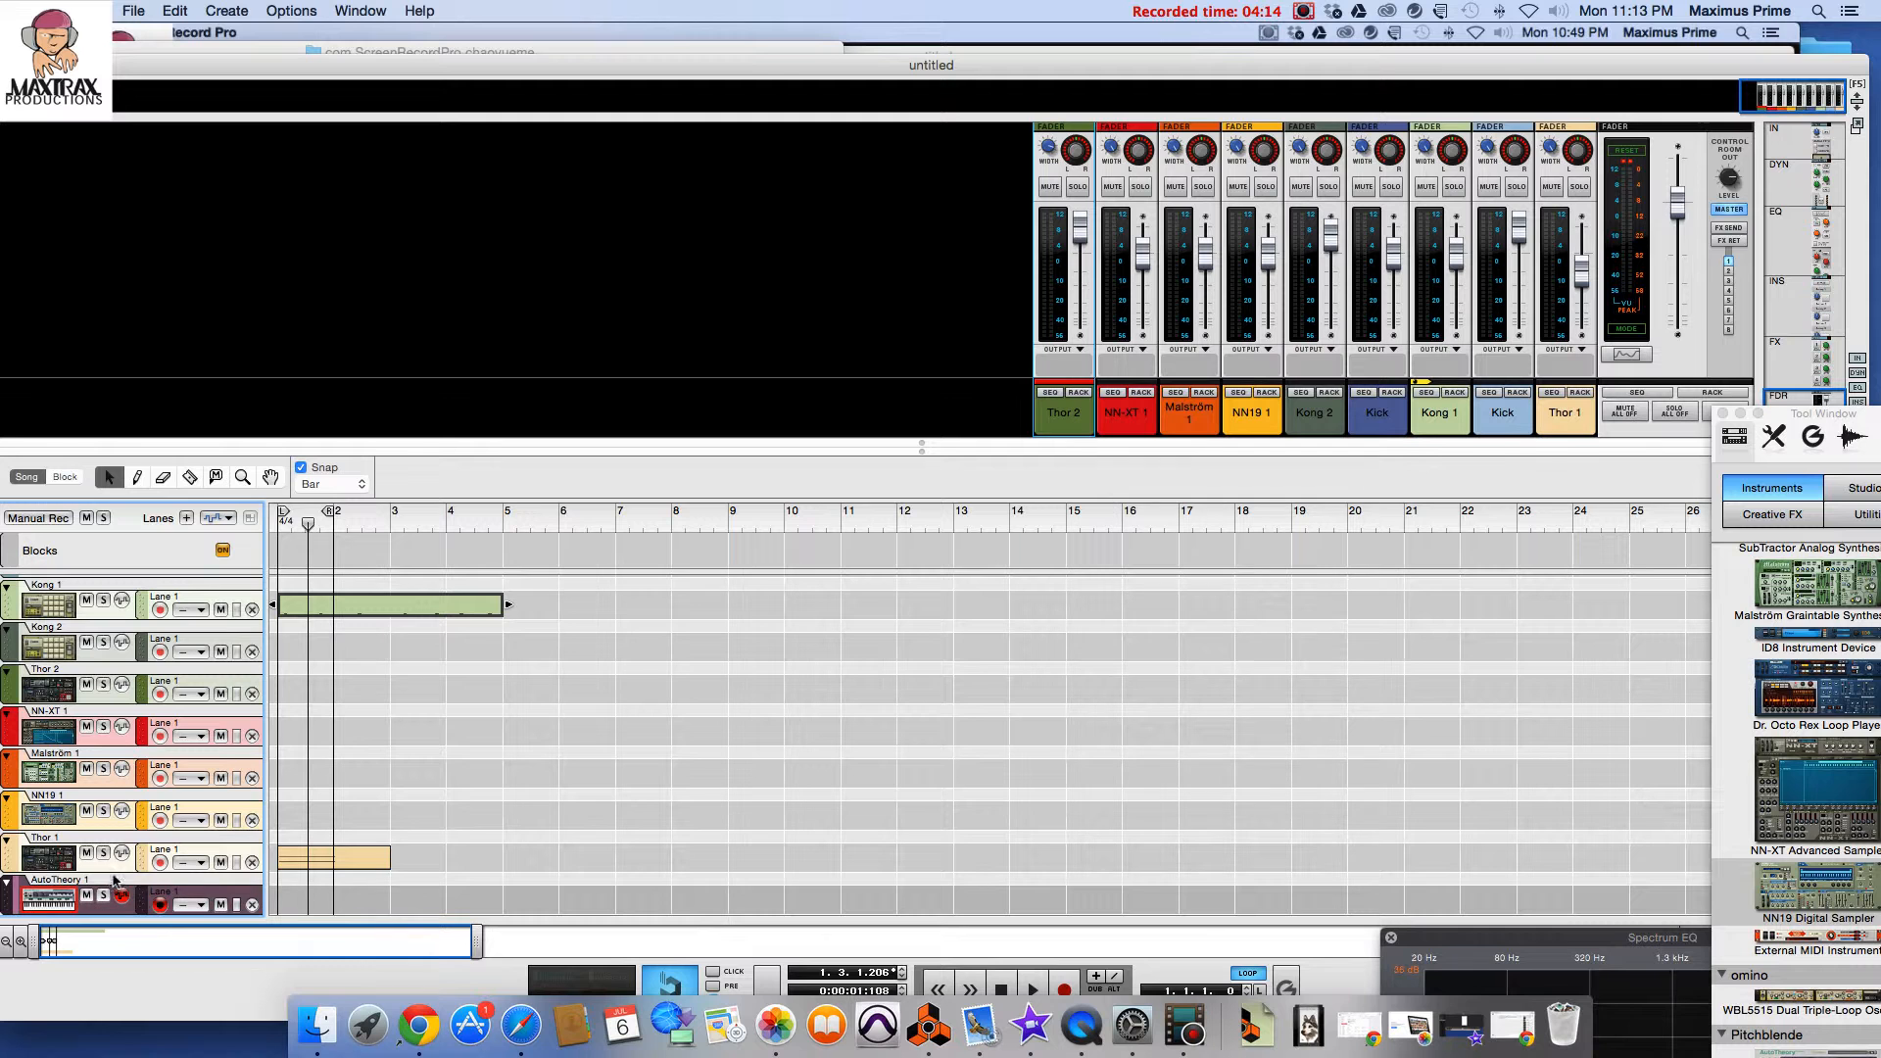
Step: Double-click the AutoTheory 1 sequencer track to bring its device into view
double_click(58, 880)
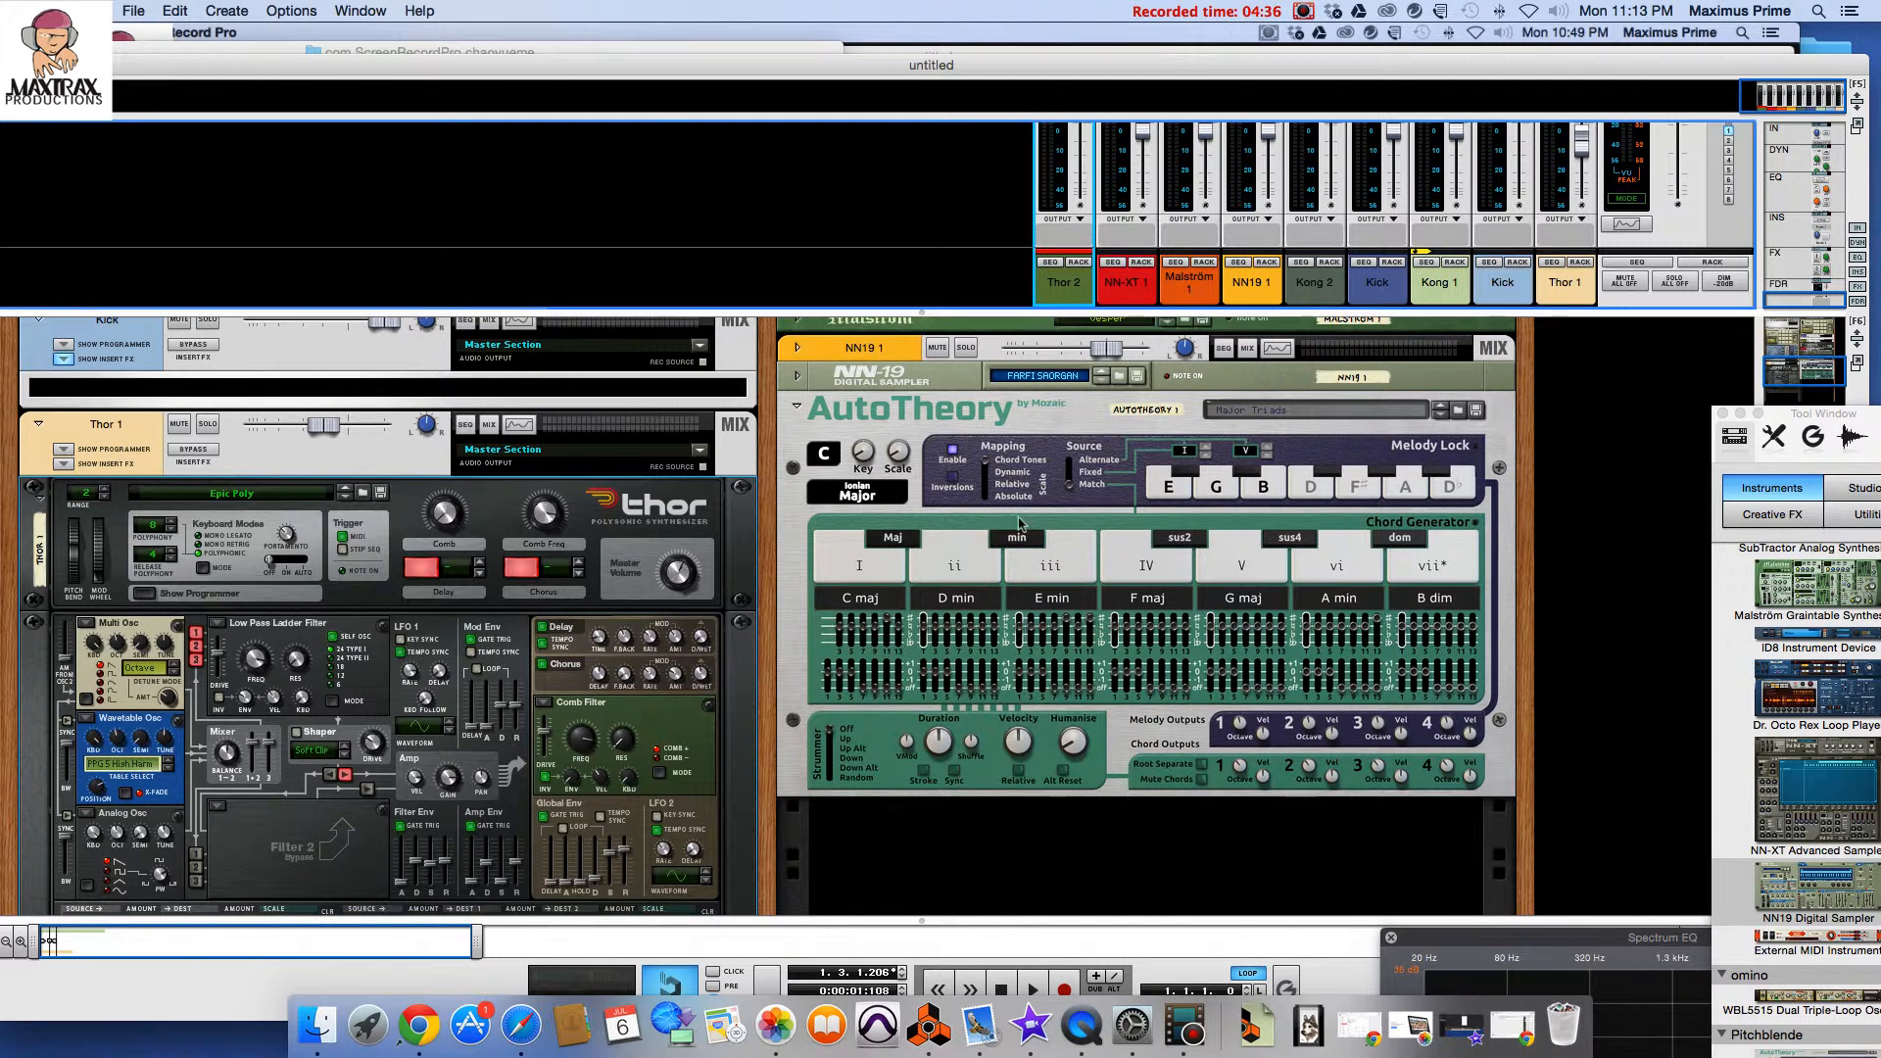
mouse_move(1016, 517)
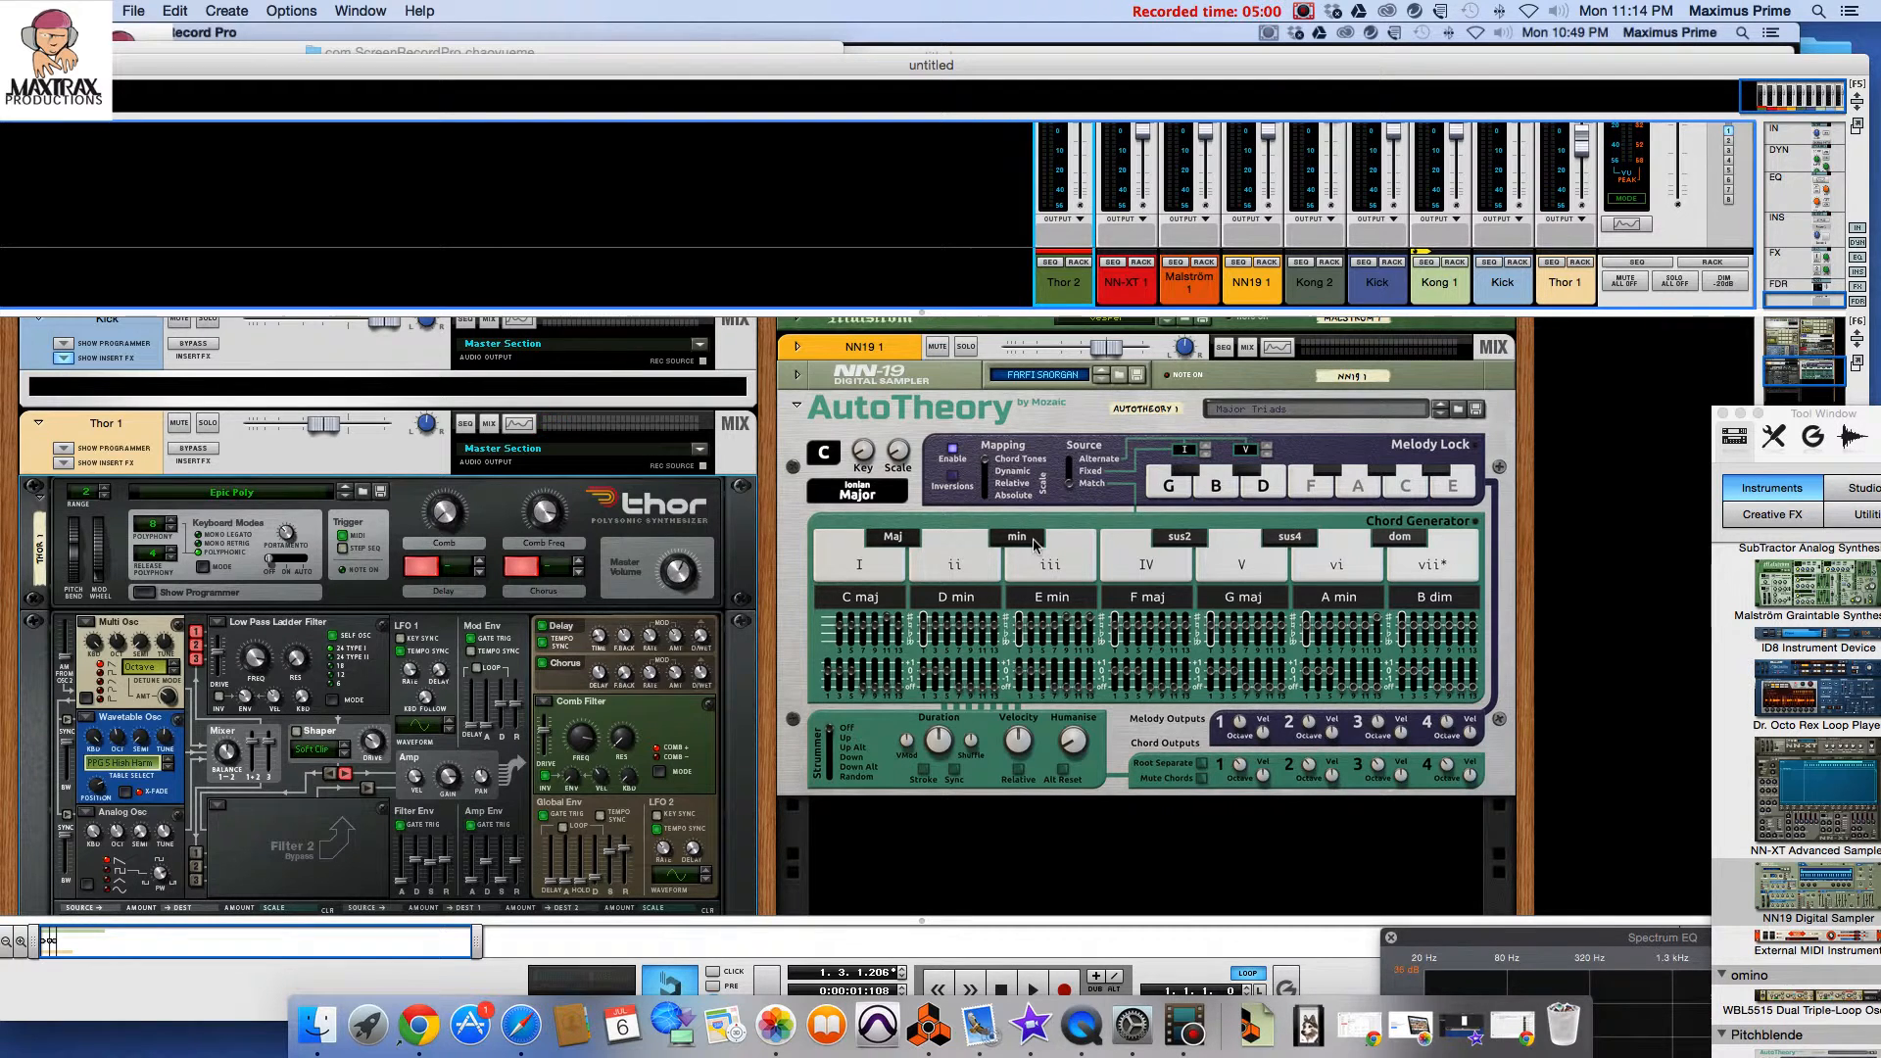
mouse_move(1008, 410)
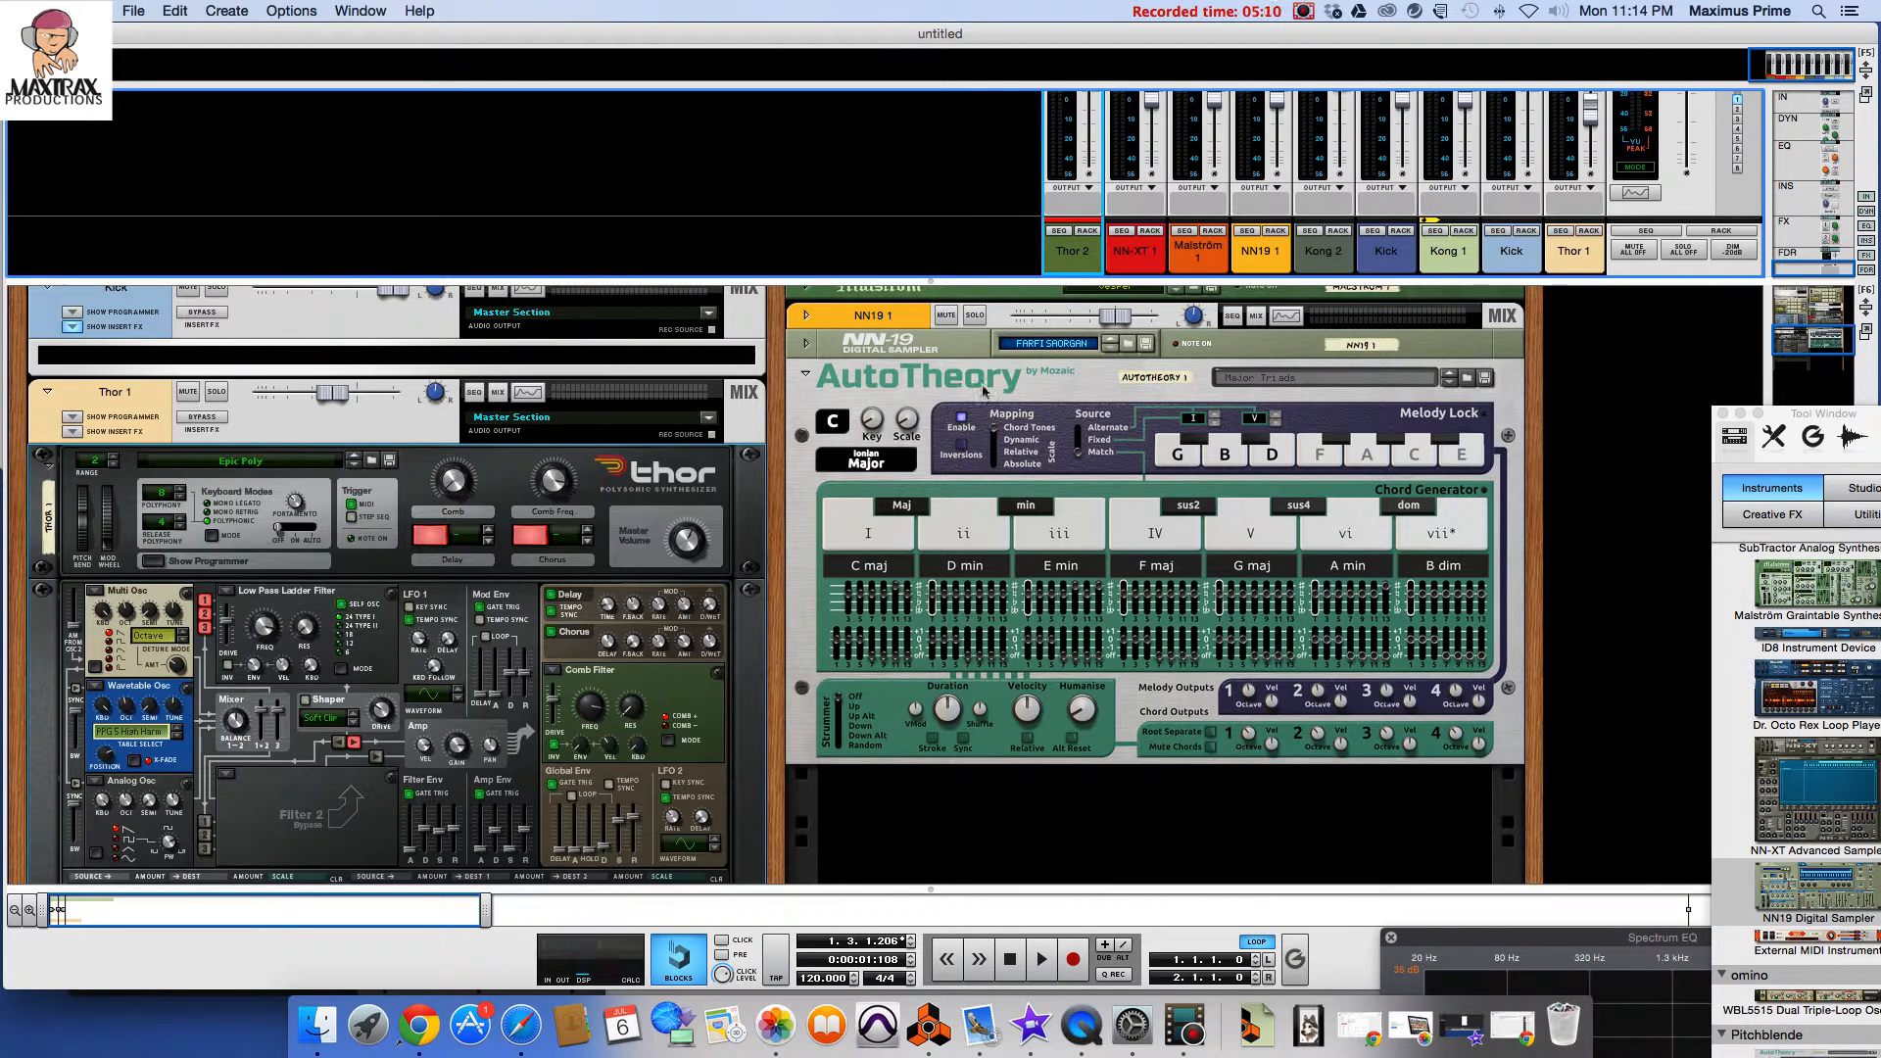
mouse_move(1113, 586)
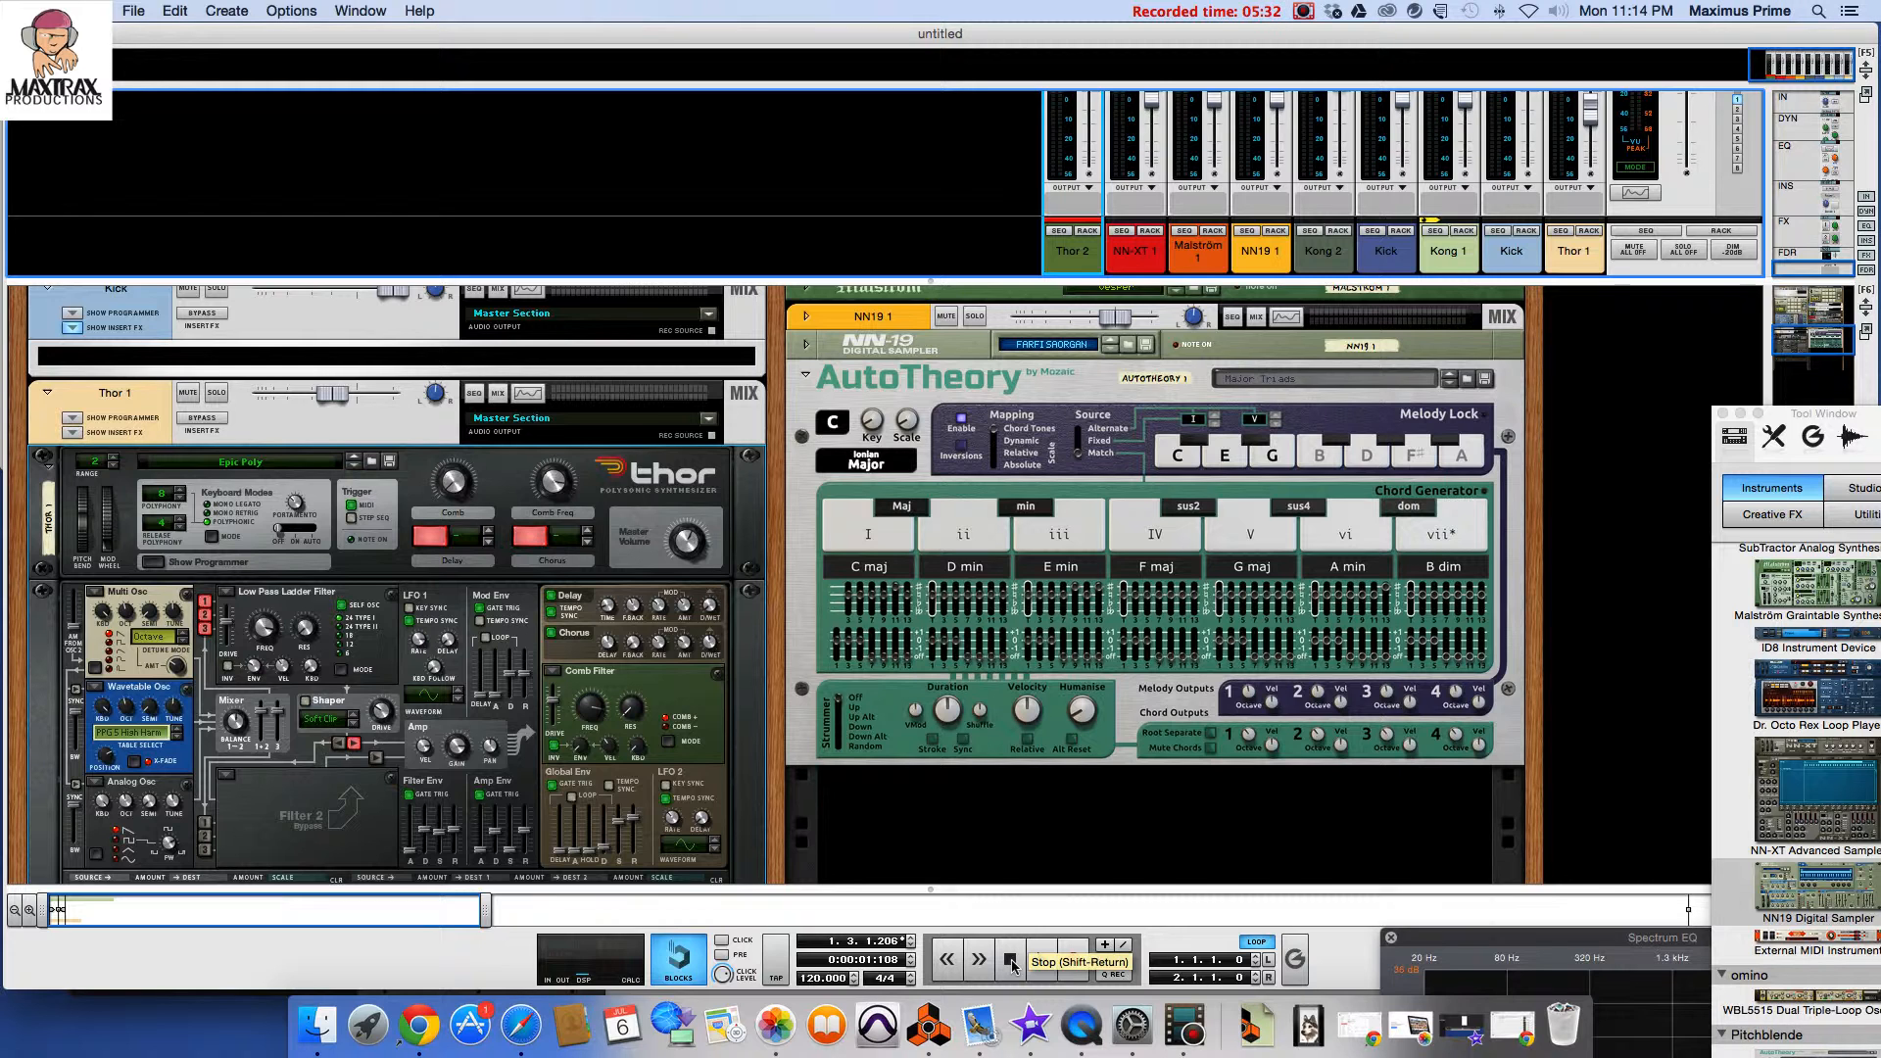
Step: Stop playback from the transport bar after the C maj chord plays
click(1303, 11)
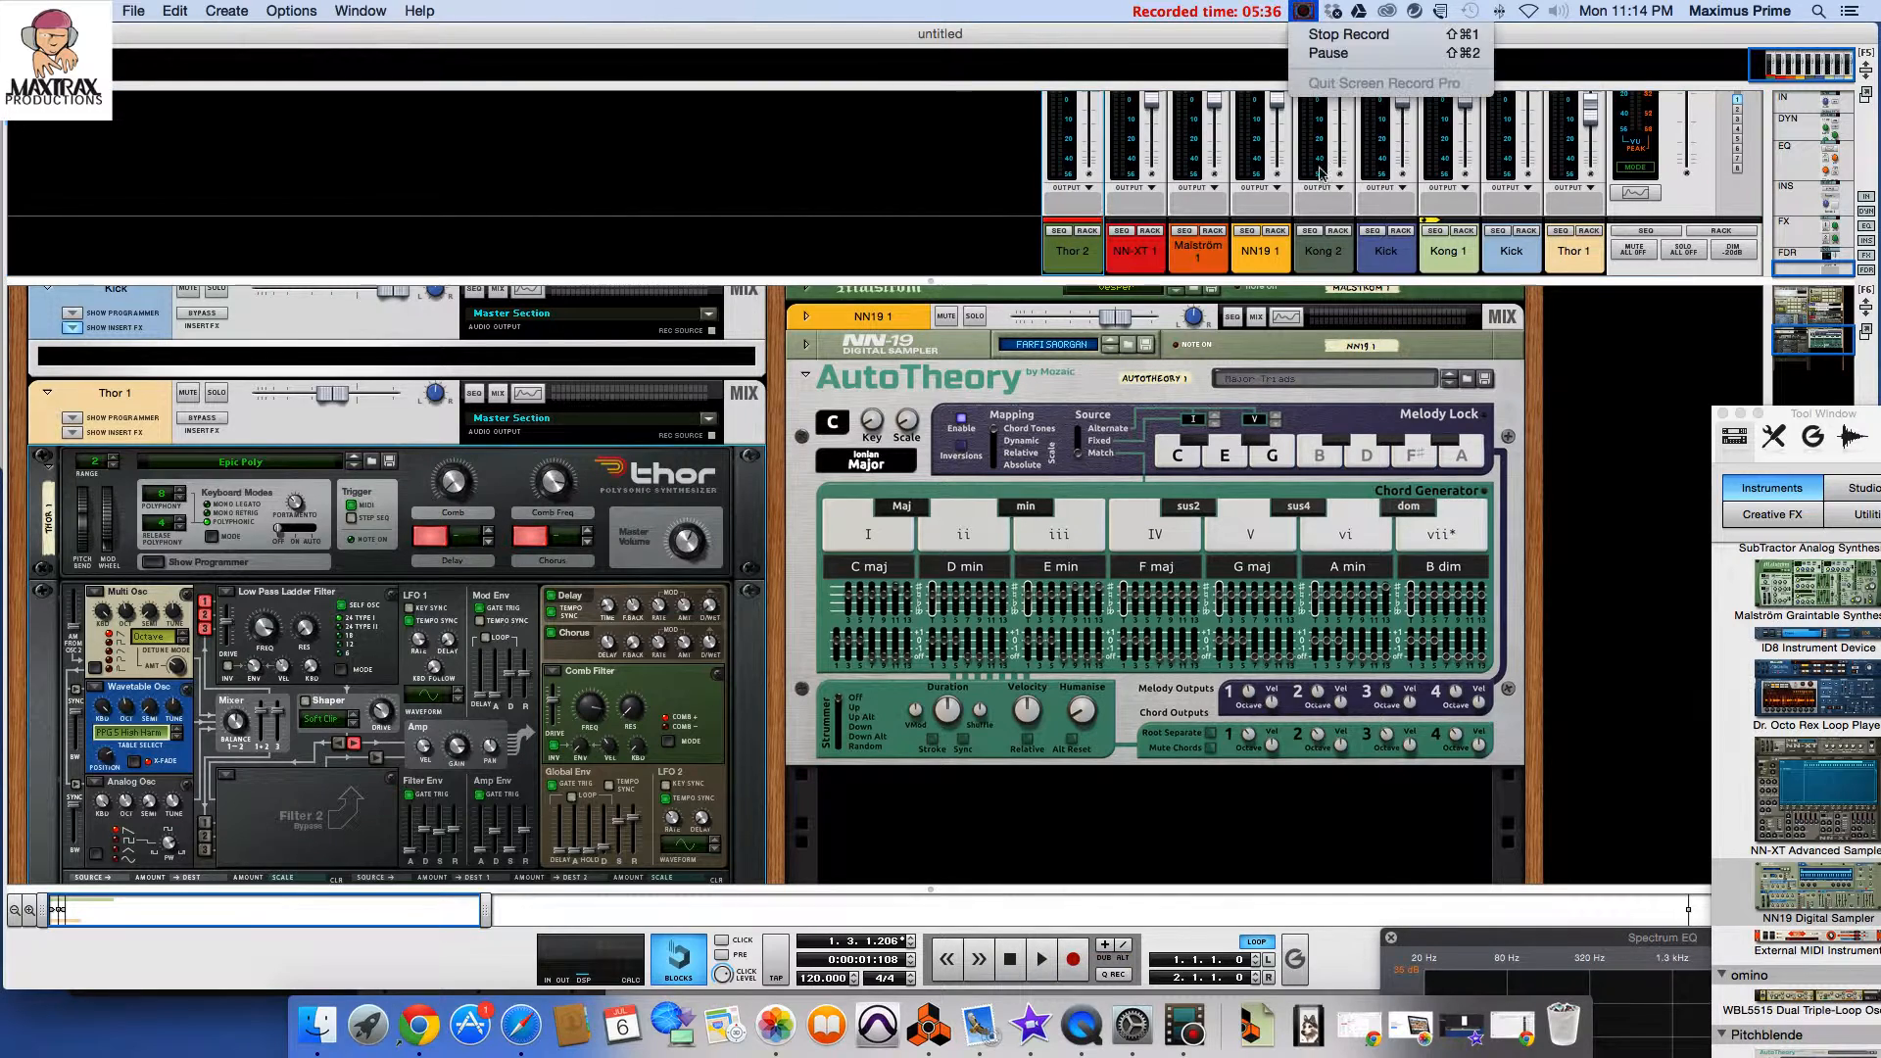